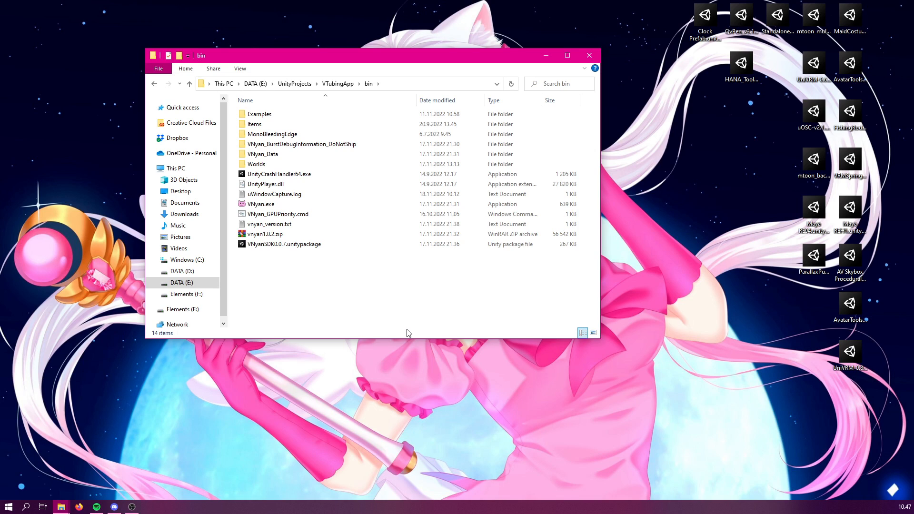
mouse_move(288, 198)
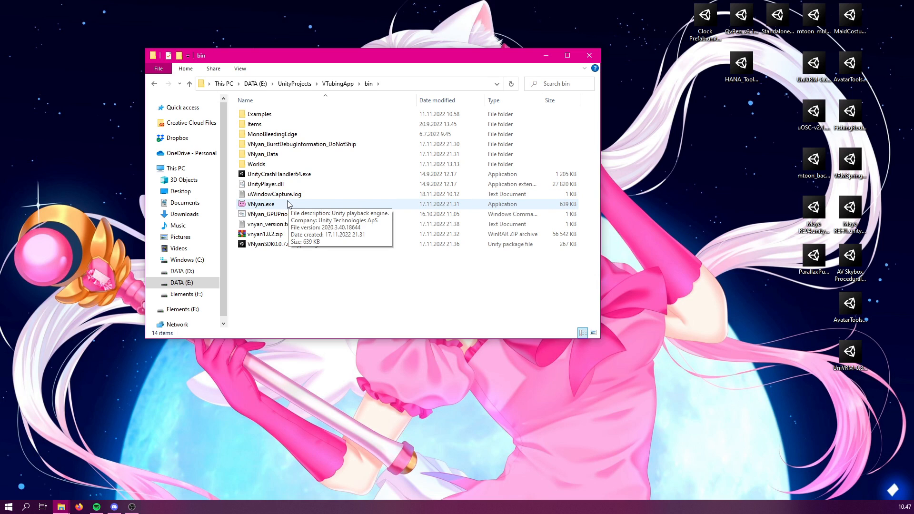
mouse_move(264, 208)
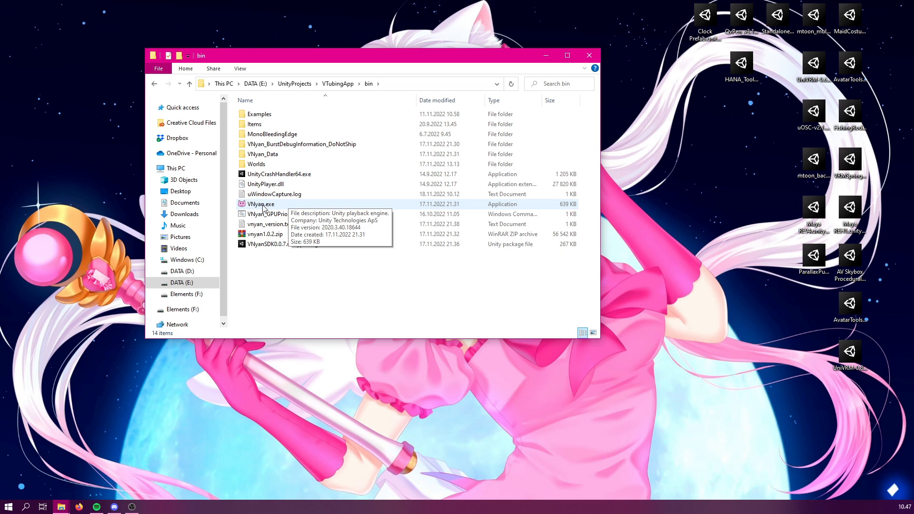
mouse_move(276, 208)
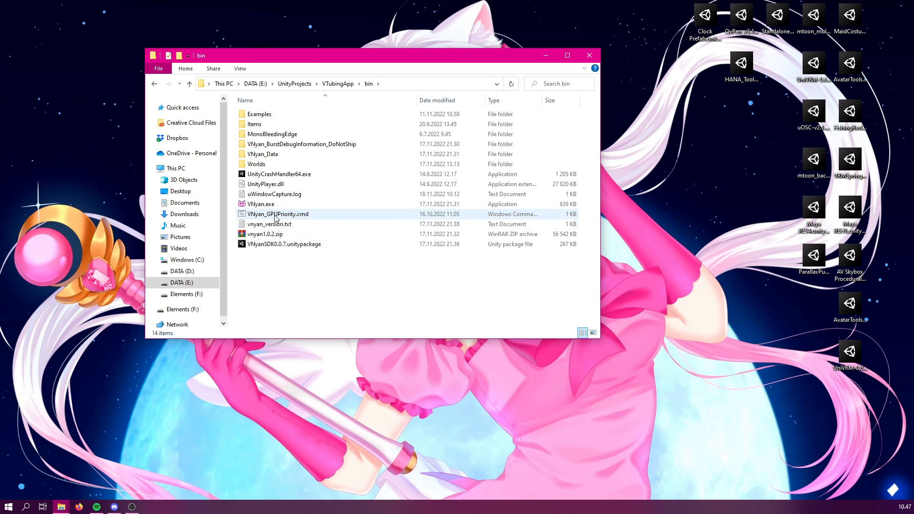
mouse_move(285, 219)
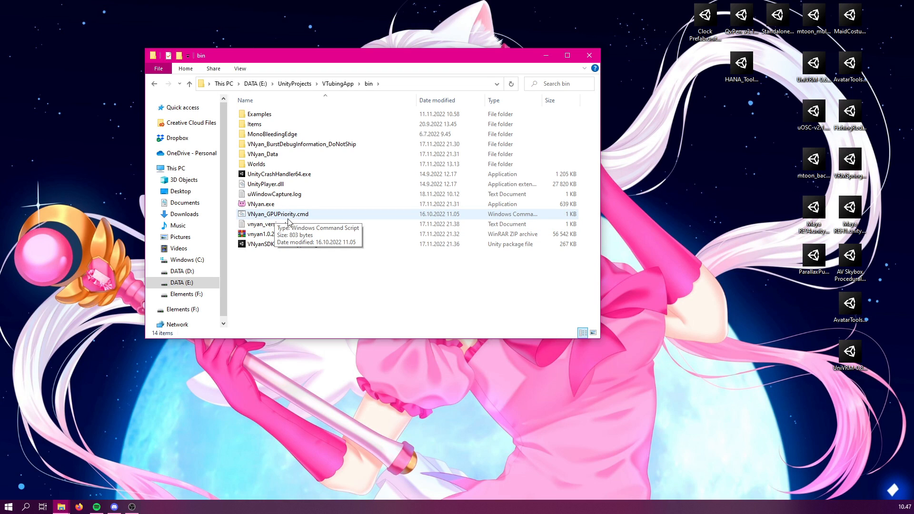
mouse_move(302, 222)
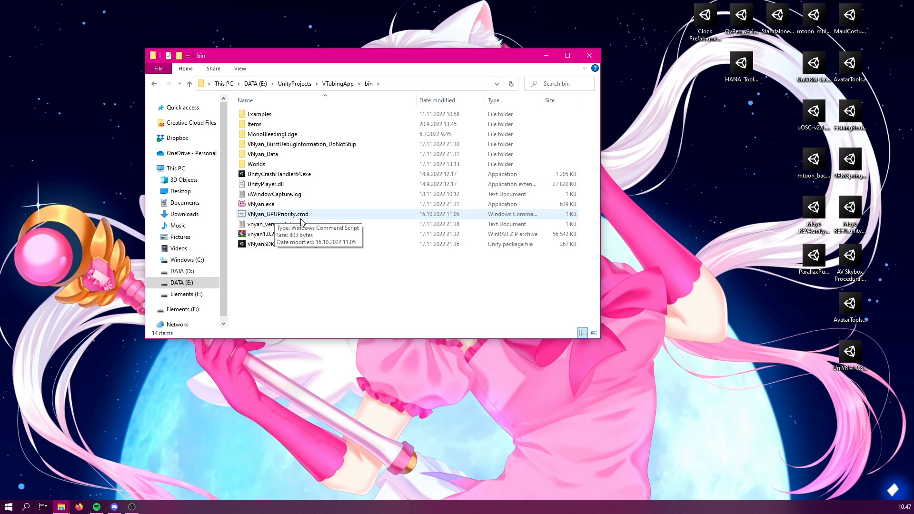
mouse_move(284, 219)
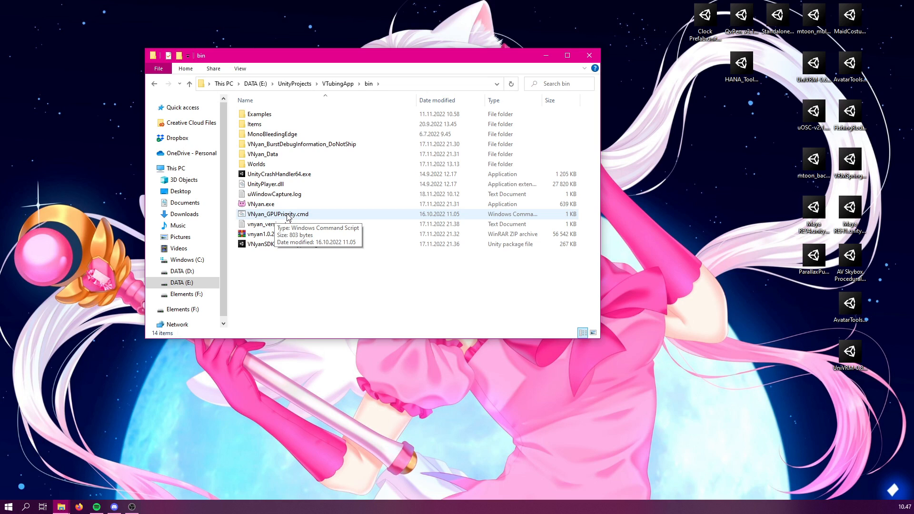
Launch VNyan.exe and review the Feed Streamer redeem name in the startup wizard
double_click(260, 203)
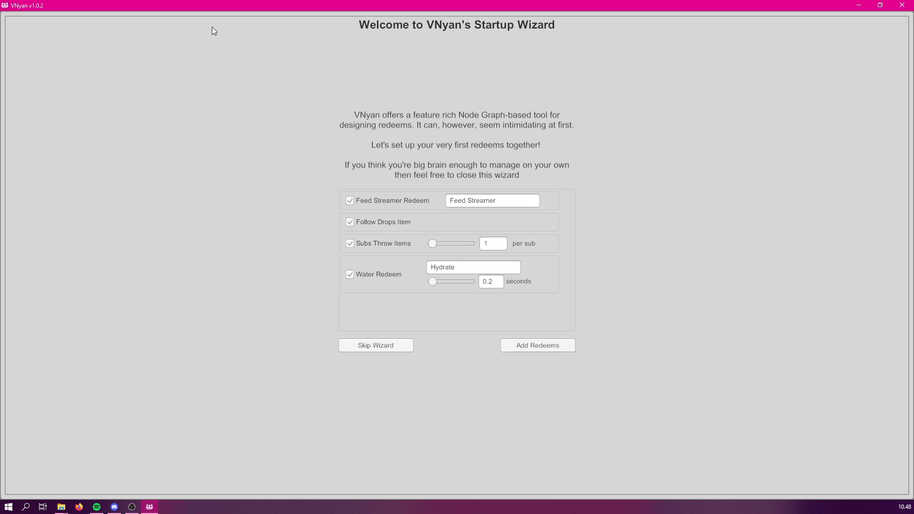
mouse_move(314, 107)
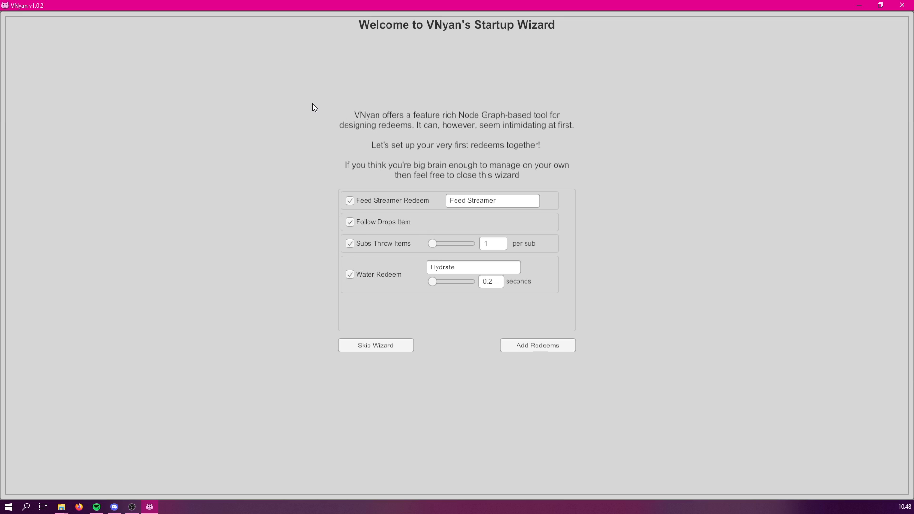
mouse_move(467, 41)
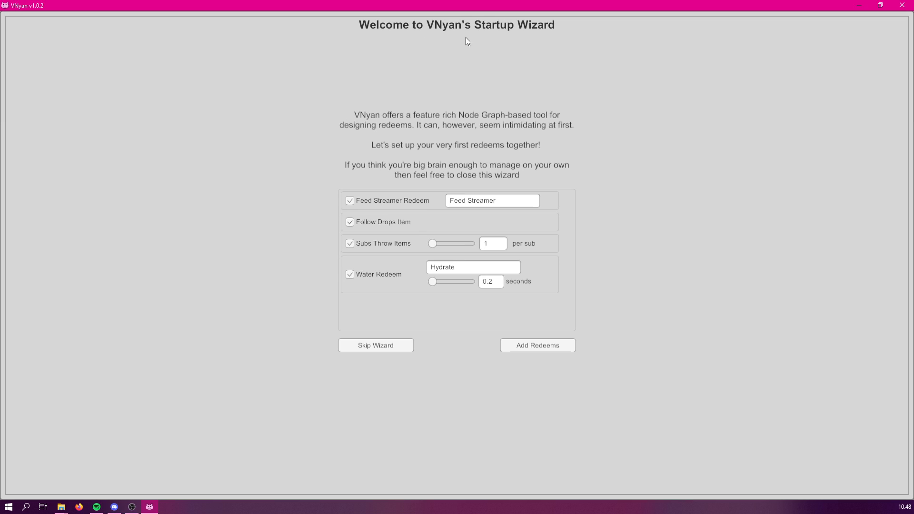
mouse_move(545, 46)
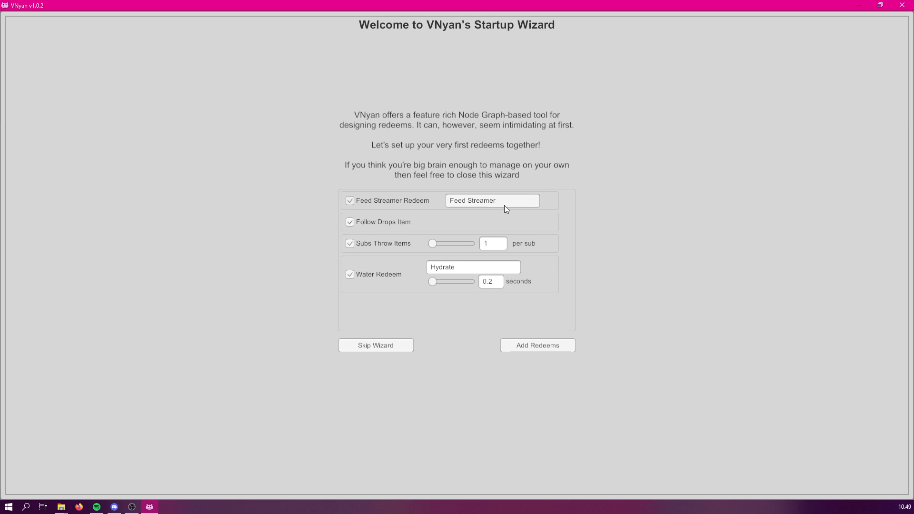
double_click(494, 201)
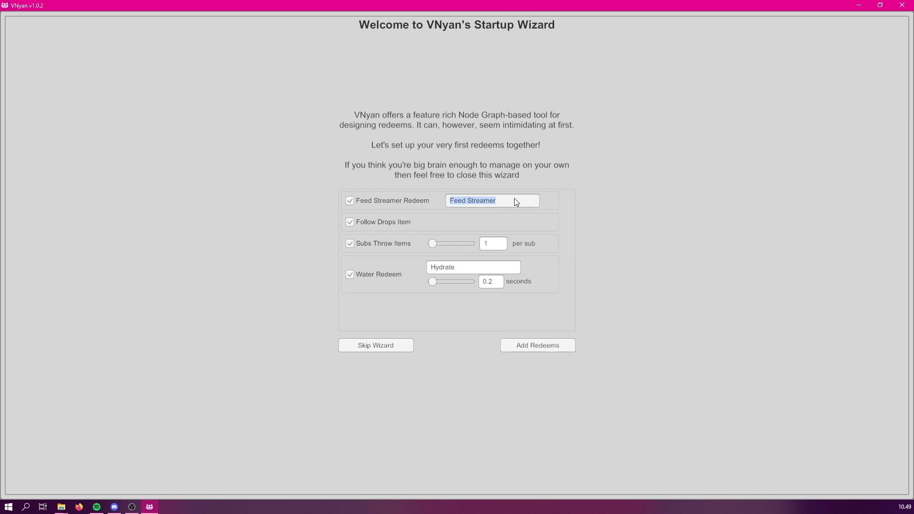
left_click(491, 202)
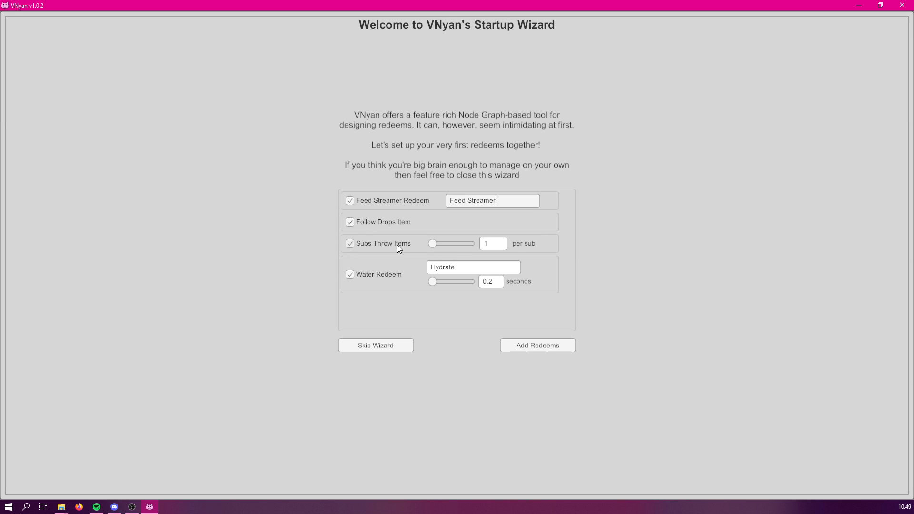
mouse_move(443, 251)
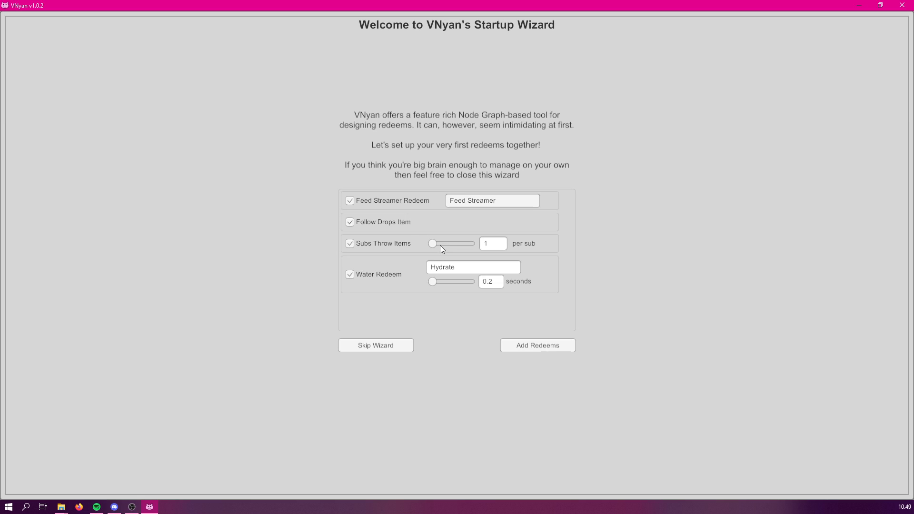
mouse_move(414, 284)
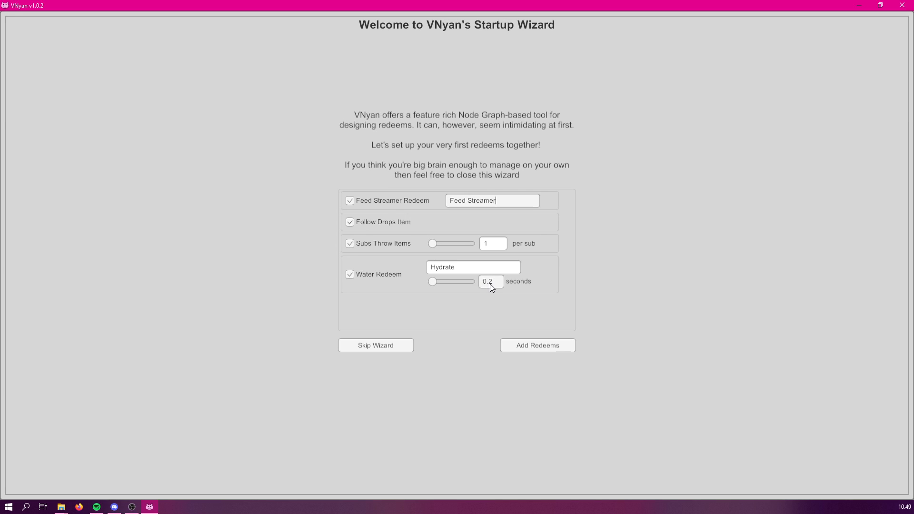
Set the Water Redeem duration to 1 second and add the redeems to finish the wizard
left_click_drag(431, 282, 437, 282)
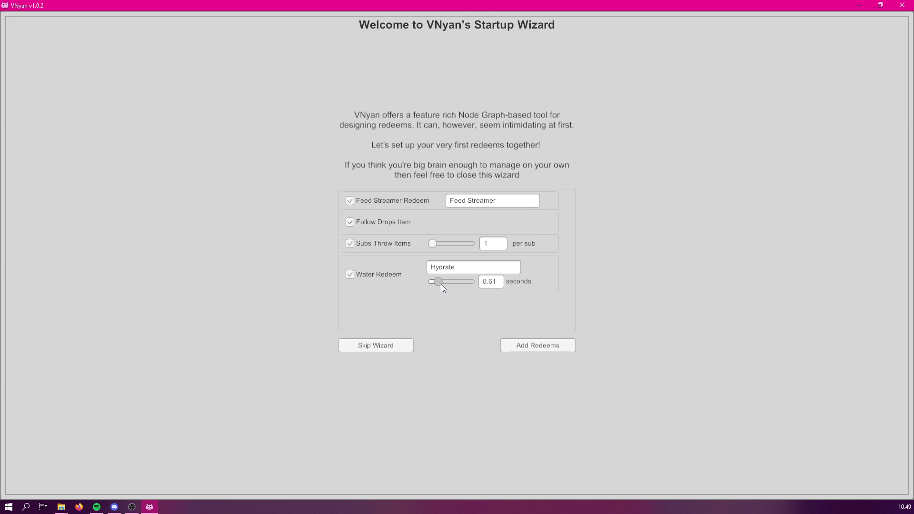
left_click_drag(438, 282, 470, 282)
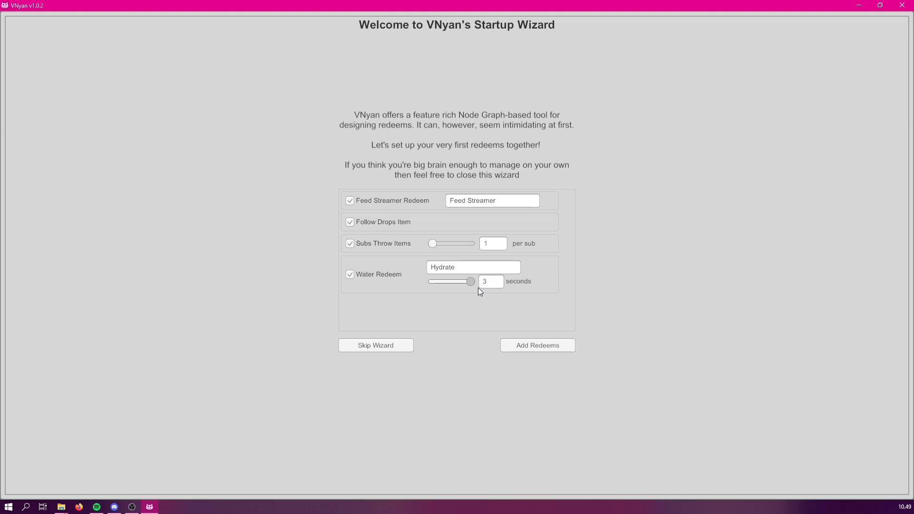
left_click_drag(469, 282, 449, 281)
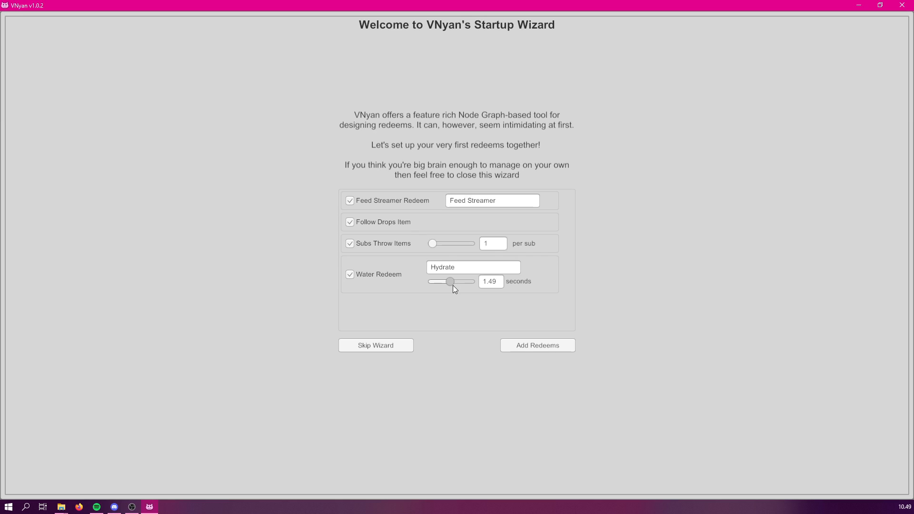
left_click_drag(448, 282, 443, 282)
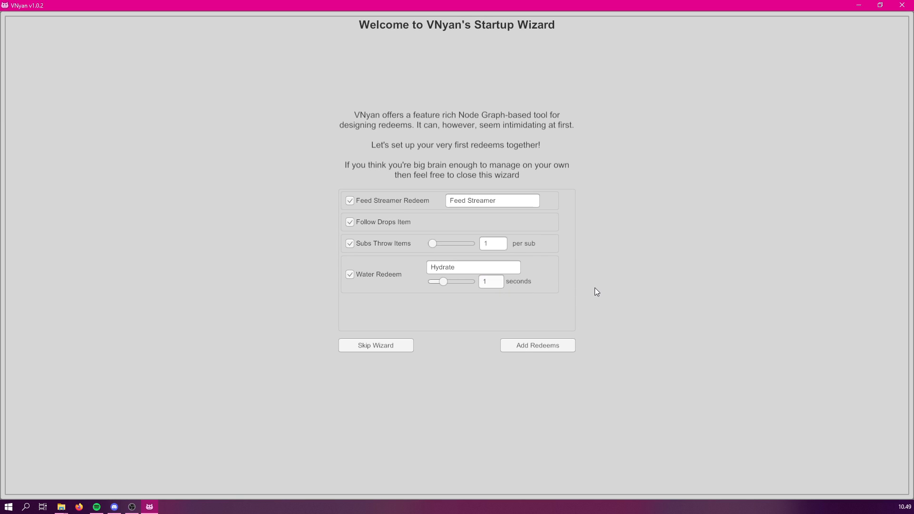
mouse_move(593, 297)
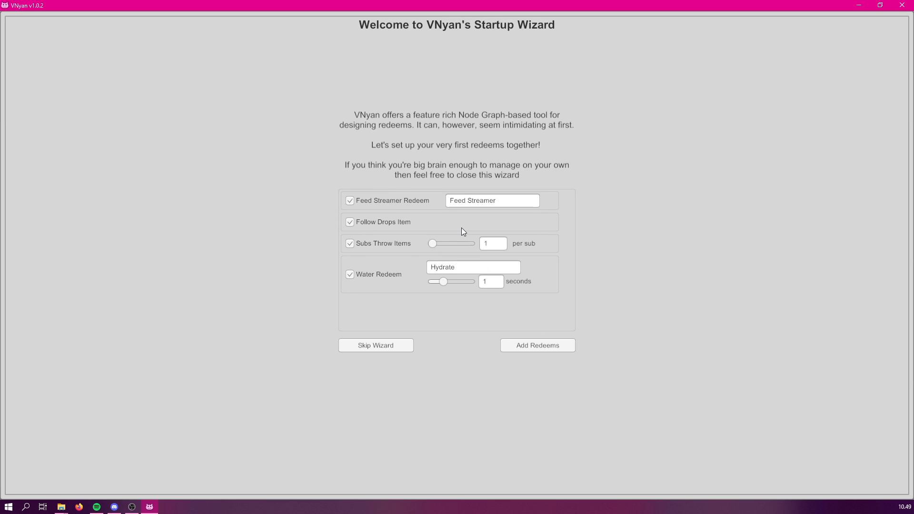
mouse_move(306, 324)
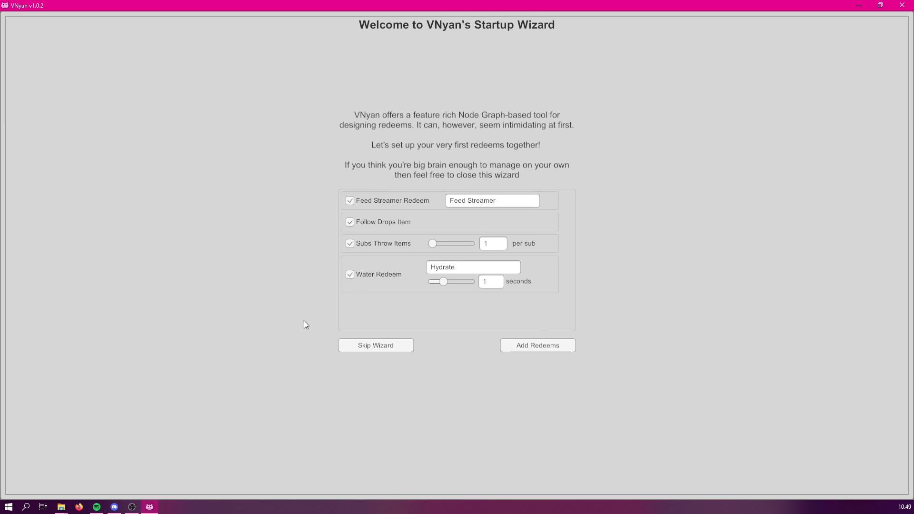
mouse_move(540, 353)
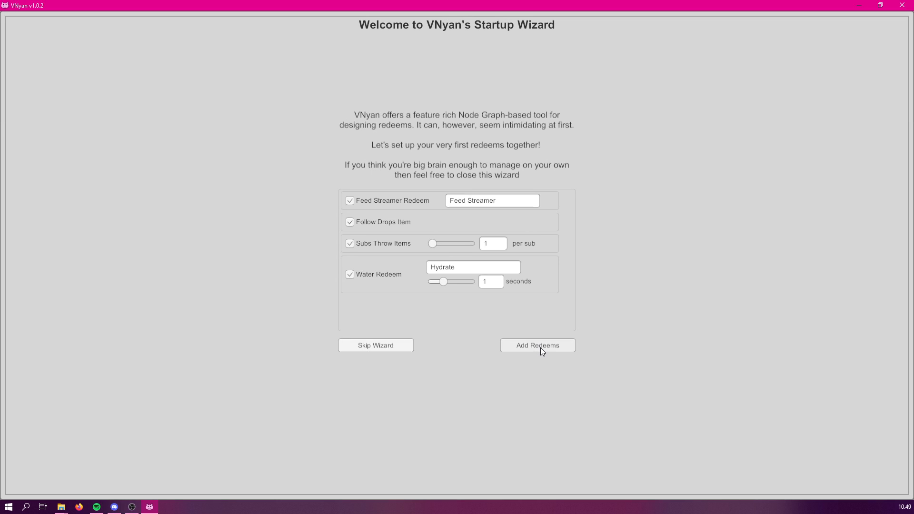
left_click(537, 346)
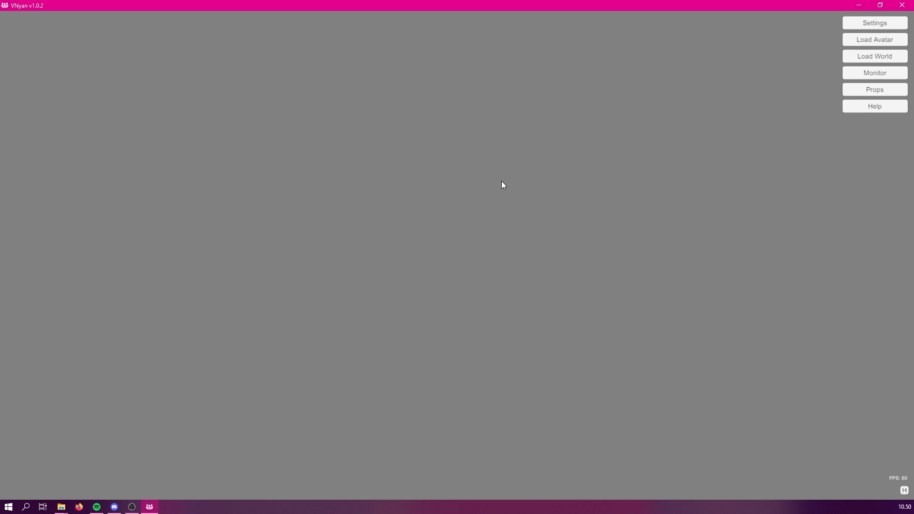
Load the winged, cat-eared pink-haired avatar into the scene
left_click(874, 22)
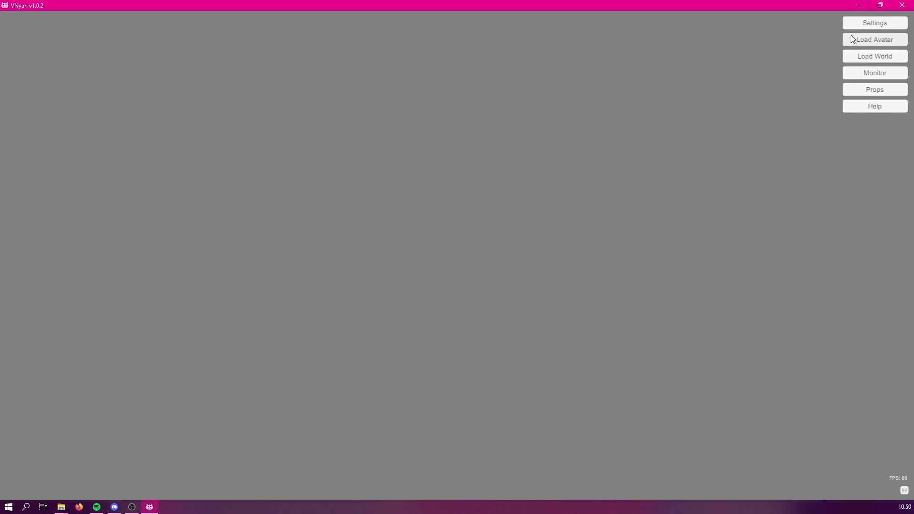
mouse_move(839, 54)
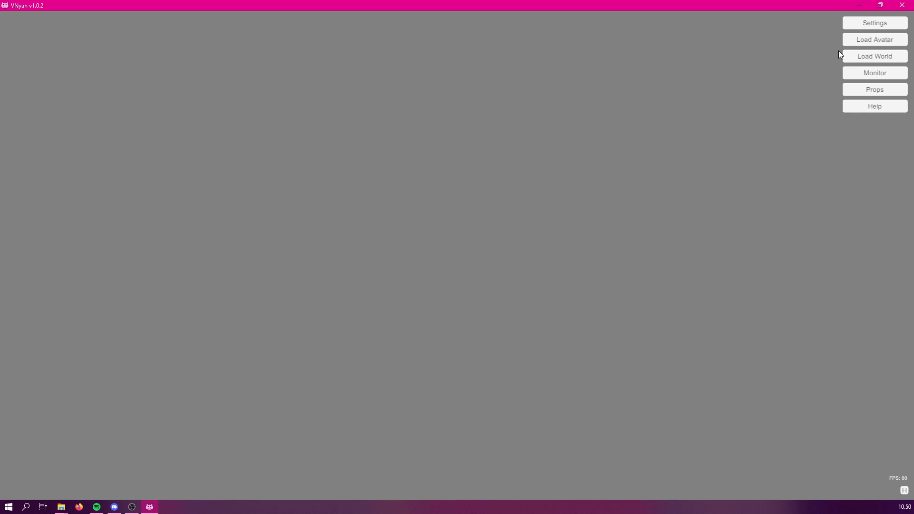
mouse_move(790, 66)
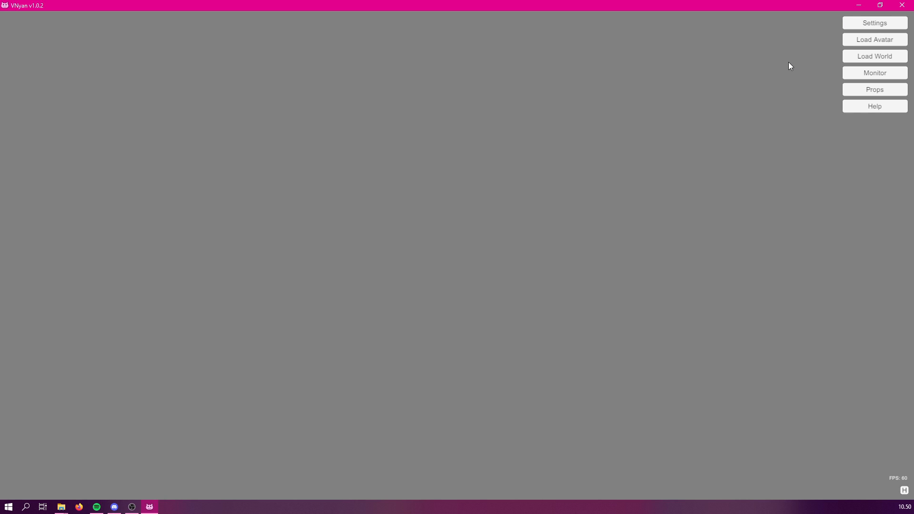
mouse_move(871, 44)
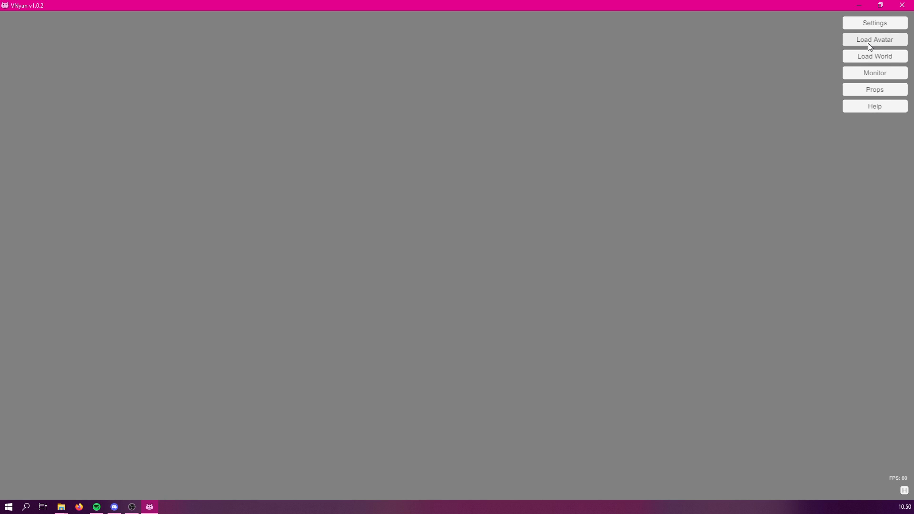
left_click(873, 39)
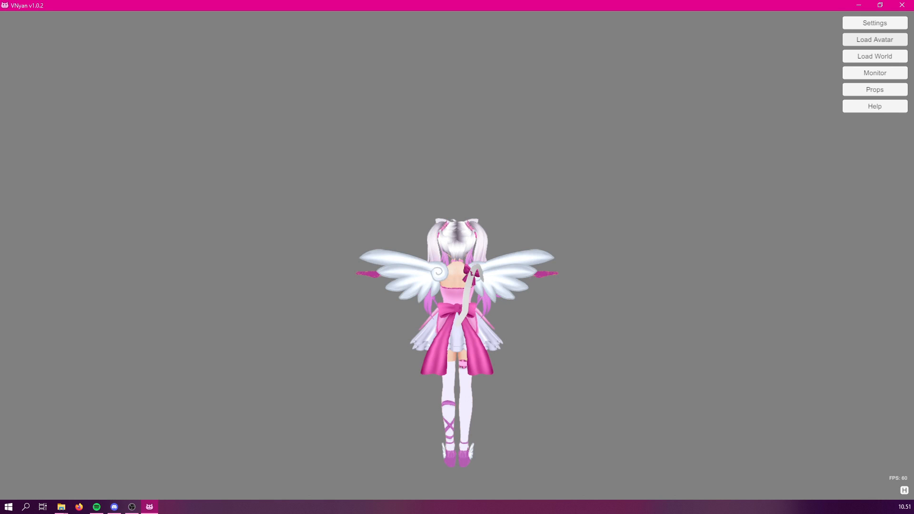
mouse_move(242, 294)
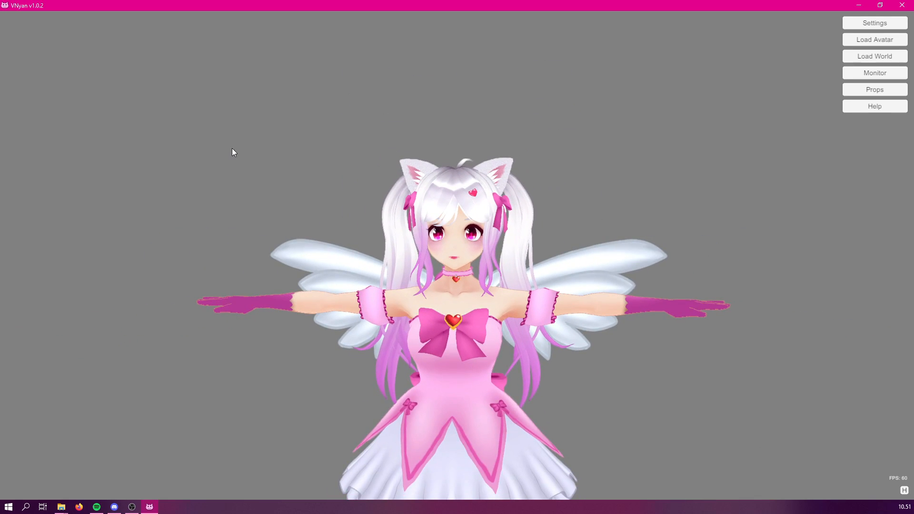
mouse_move(273, 184)
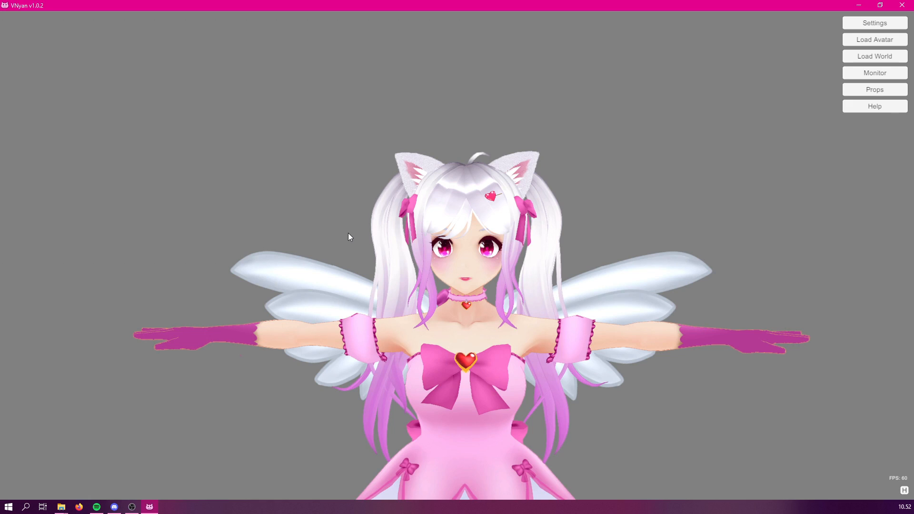
mouse_move(385, 214)
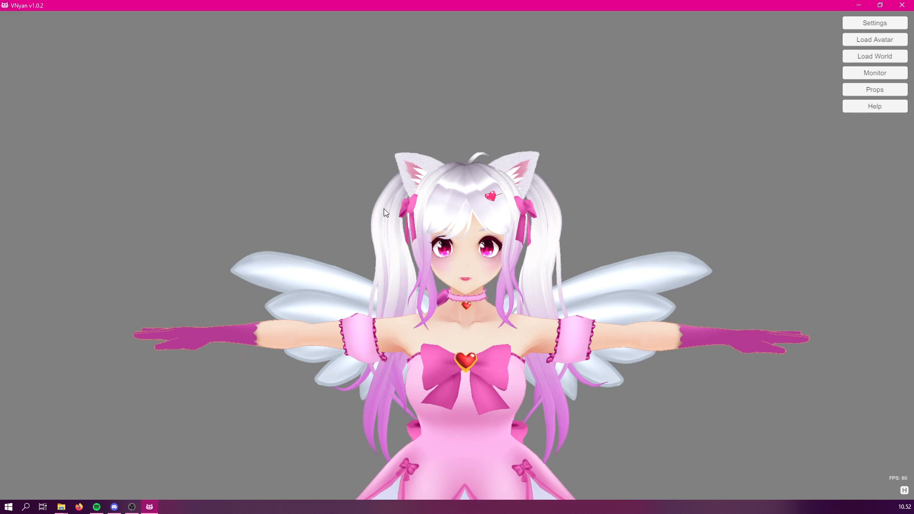
mouse_move(874, 23)
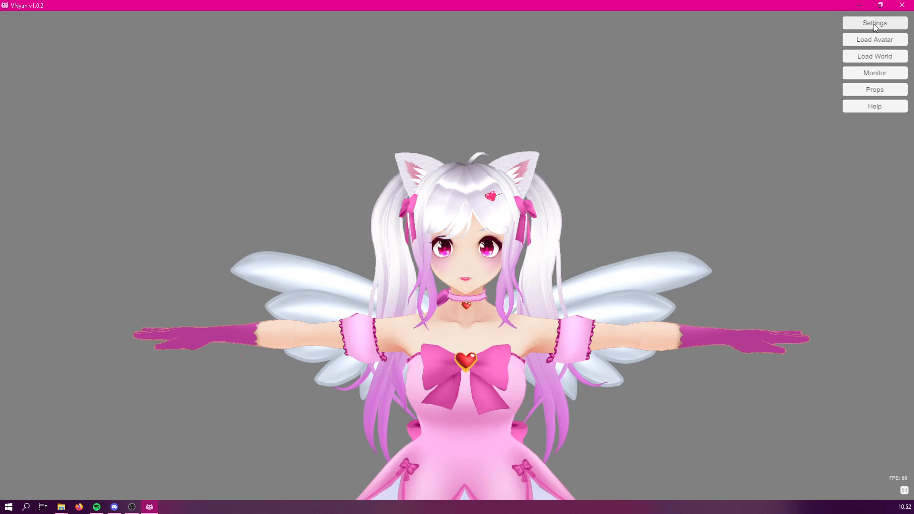
Show the general settings panel (VMC port 3333) moved toward the upper left
left_click(874, 23)
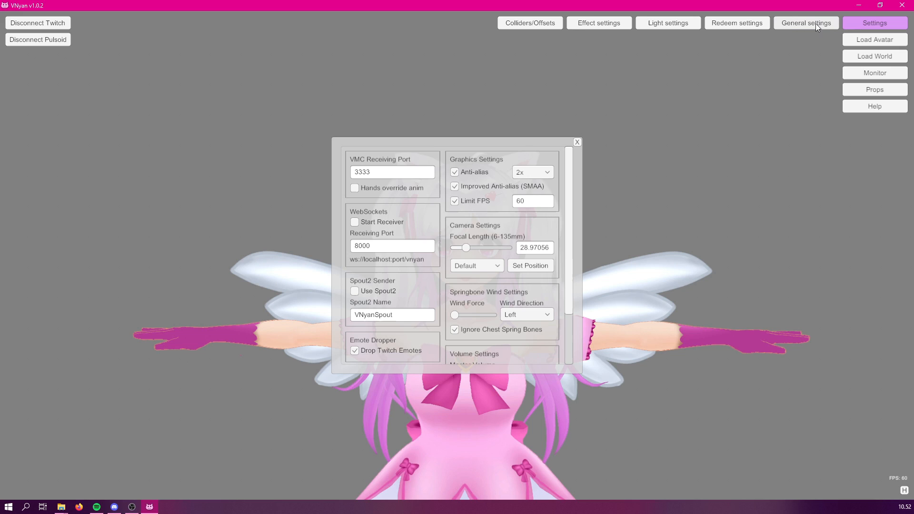
left_click_drag(455, 141, 423, 88)
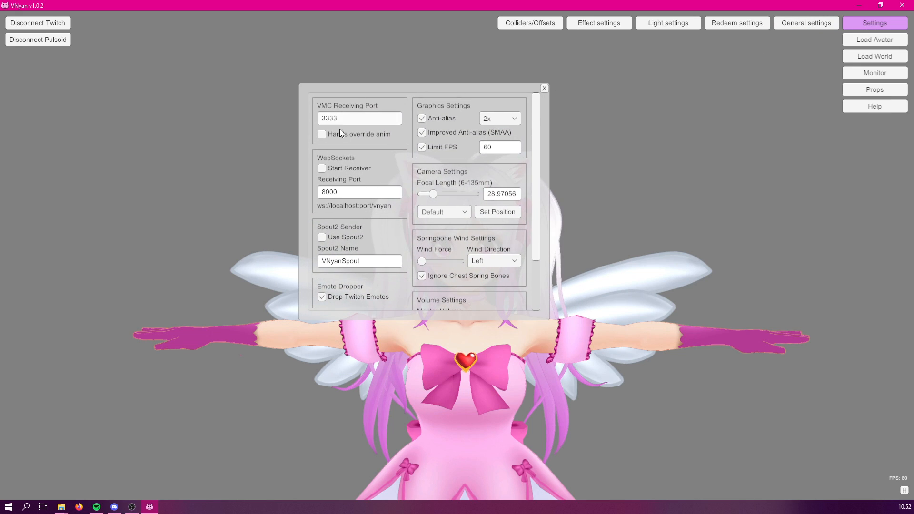
mouse_move(365, 121)
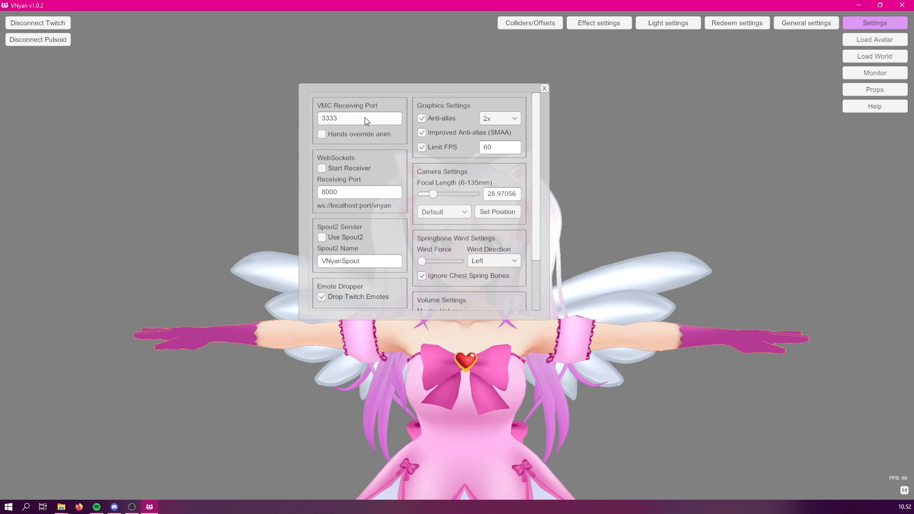
mouse_move(390, 95)
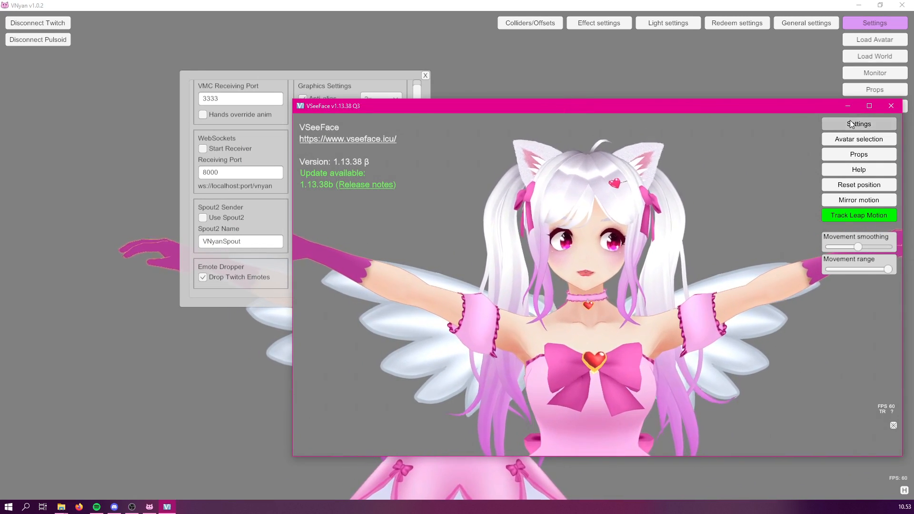
Show VSeeFace's OSC/VMC protocol settings sending to 127.0.0.1 on port 3333
left_click(859, 124)
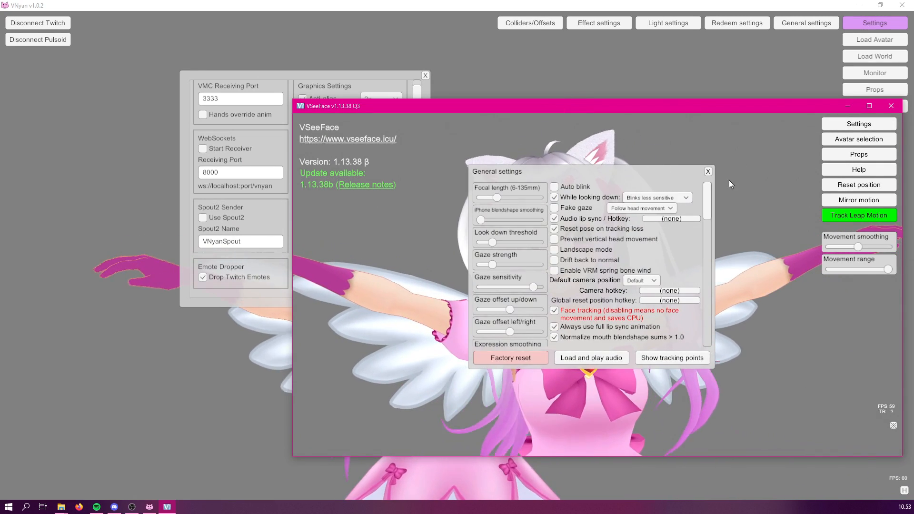
scroll("down", 3)
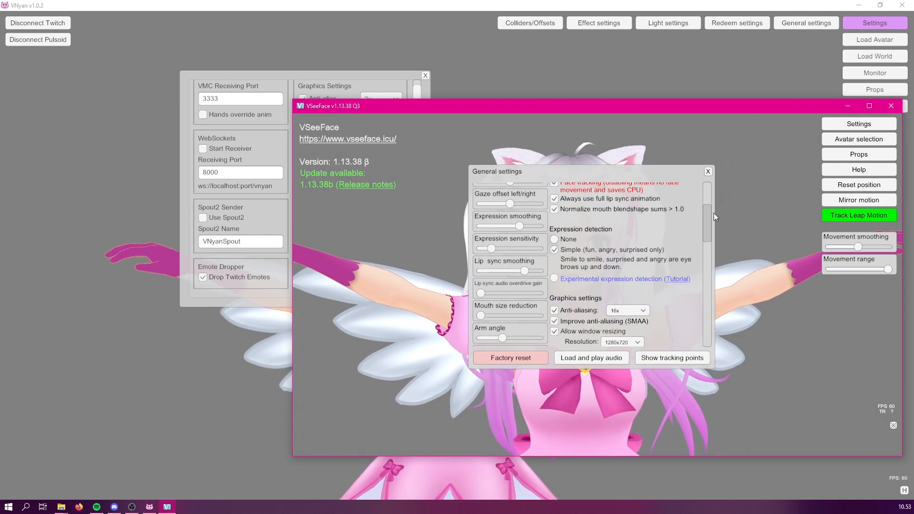
scroll("down", 3)
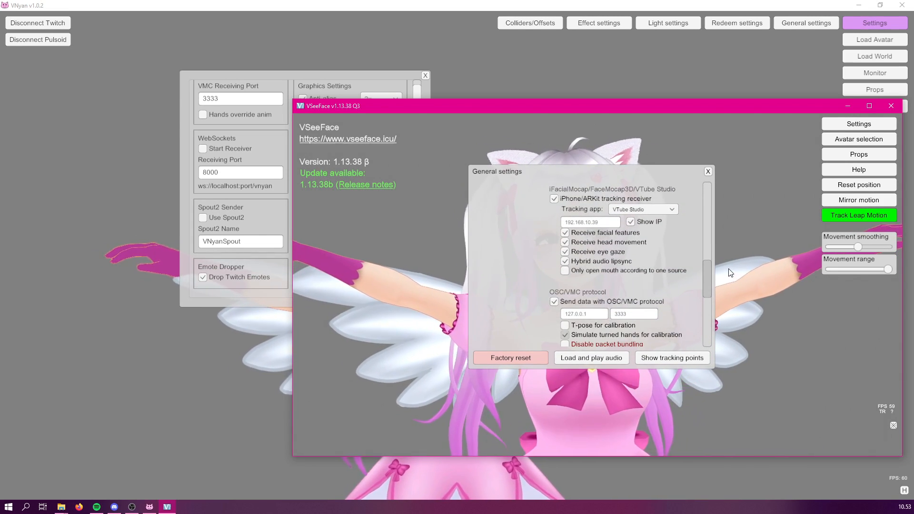
scroll("down", 3)
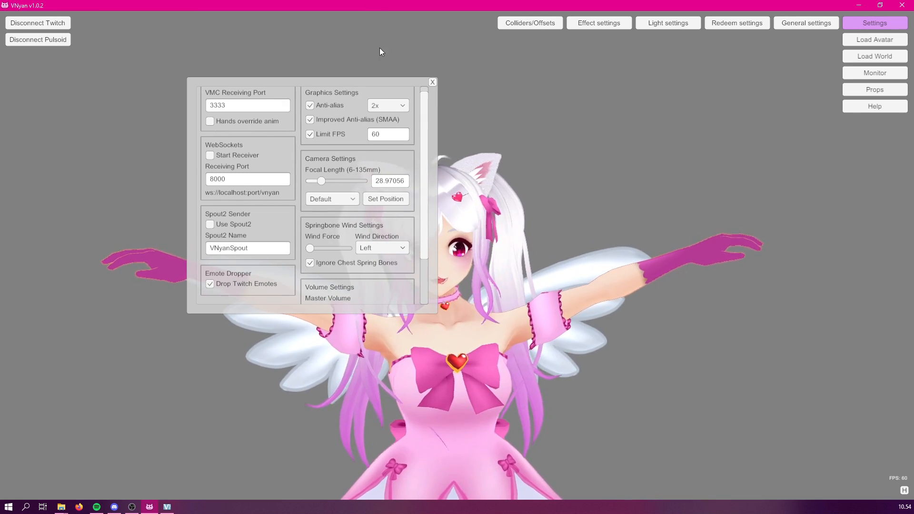
Enable Use Spout2 in the general settings and close the panel
scroll("down", 3)
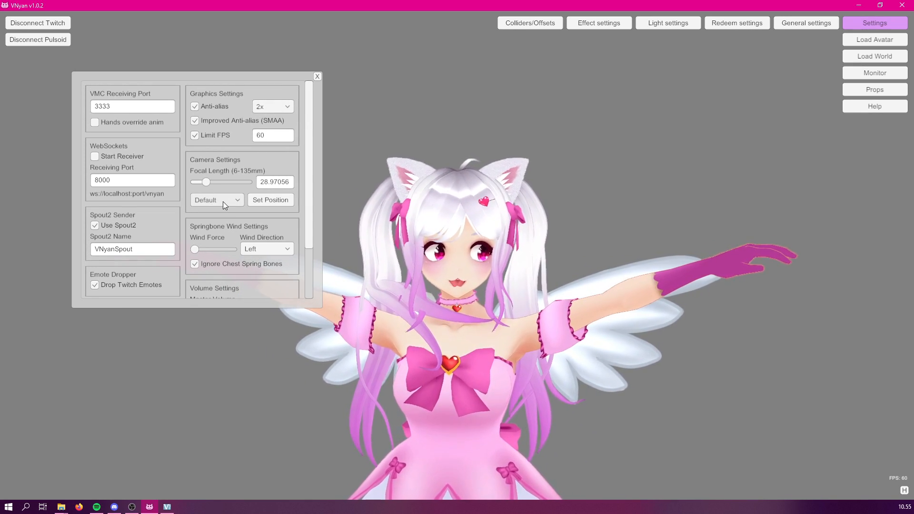
left_click(217, 200)
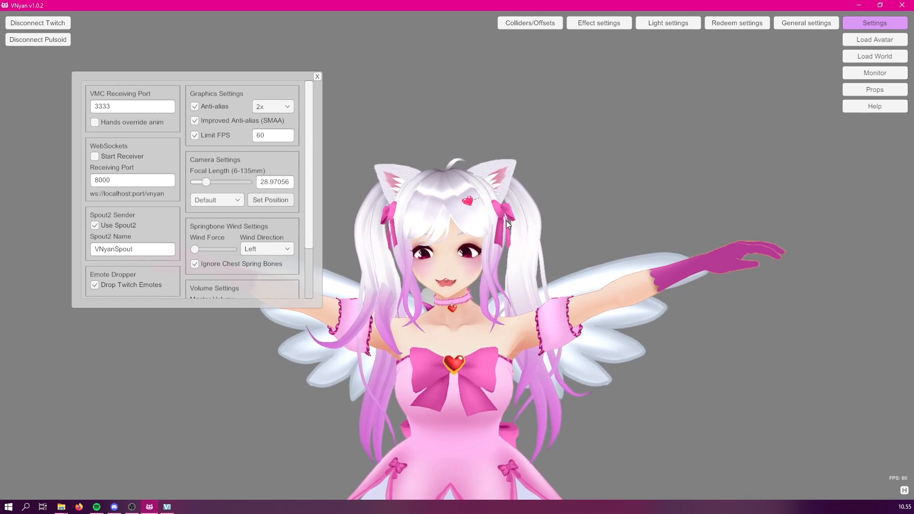
left_click(317, 76)
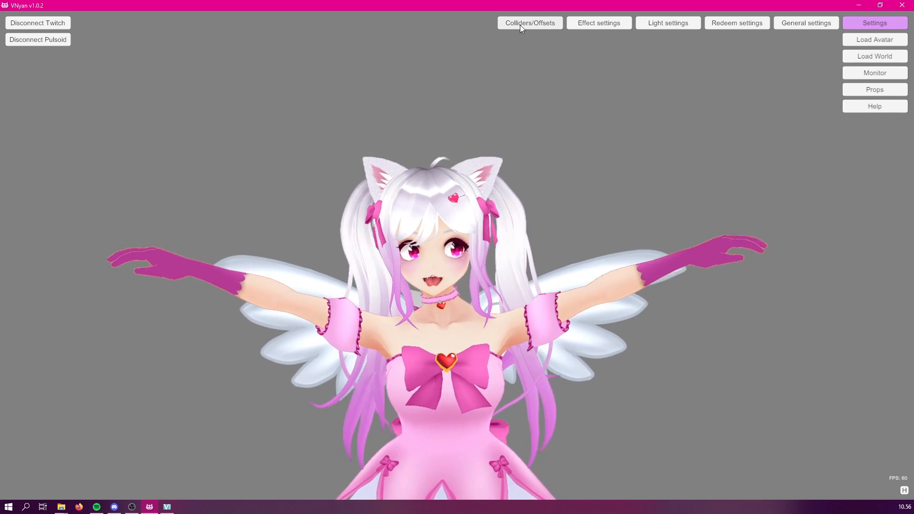
Enlarge the head and torso colliders and adjust their offsets
left_click(529, 22)
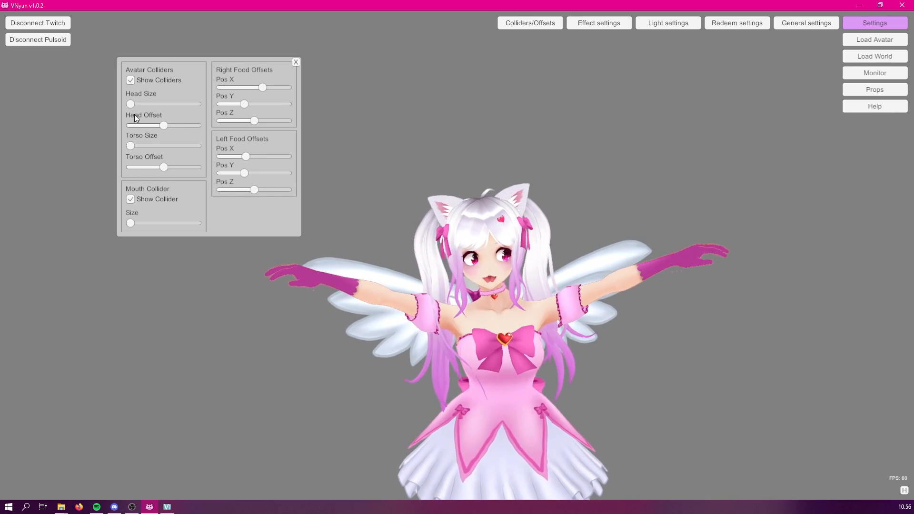
left_click_drag(131, 104, 143, 103)
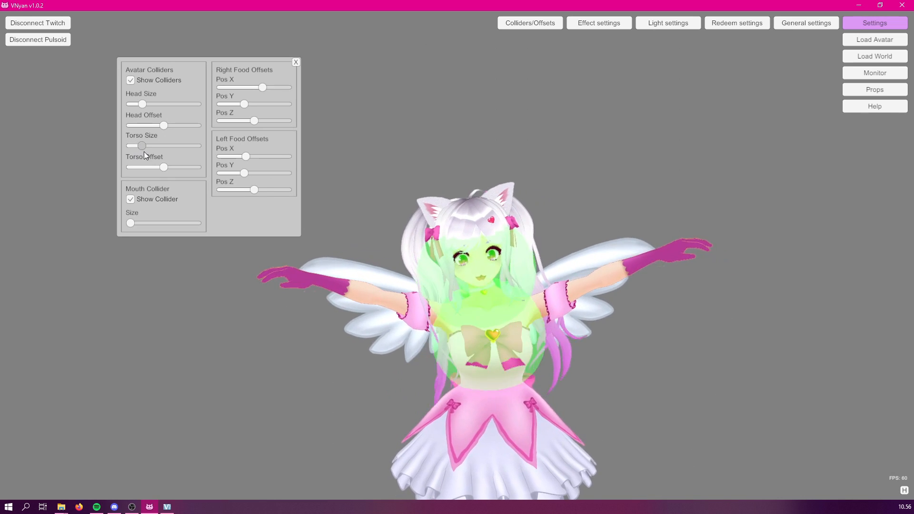
left_click_drag(142, 146, 146, 146)
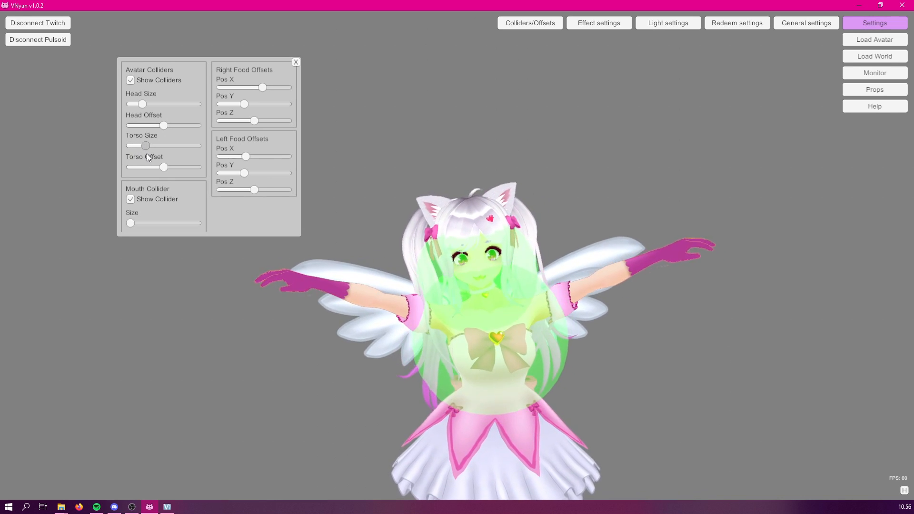
left_click_drag(163, 167, 163, 167)
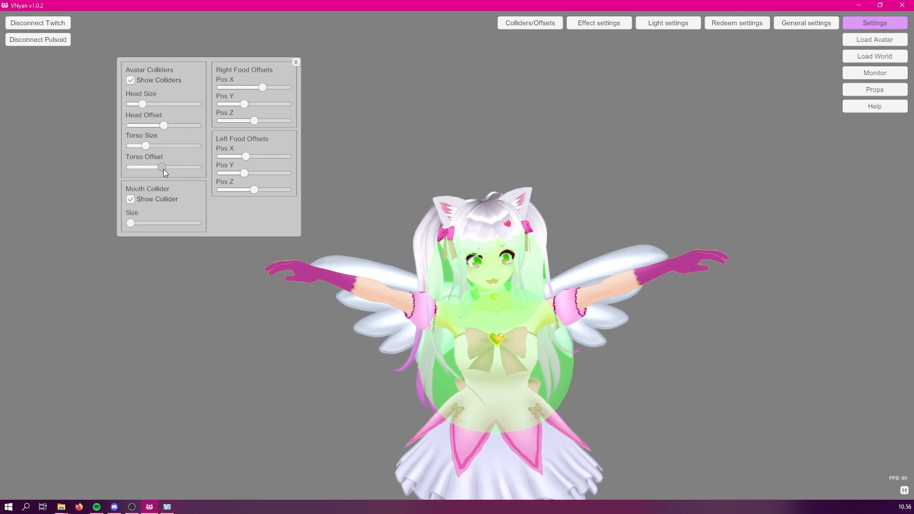
left_click_drag(163, 125, 167, 125)
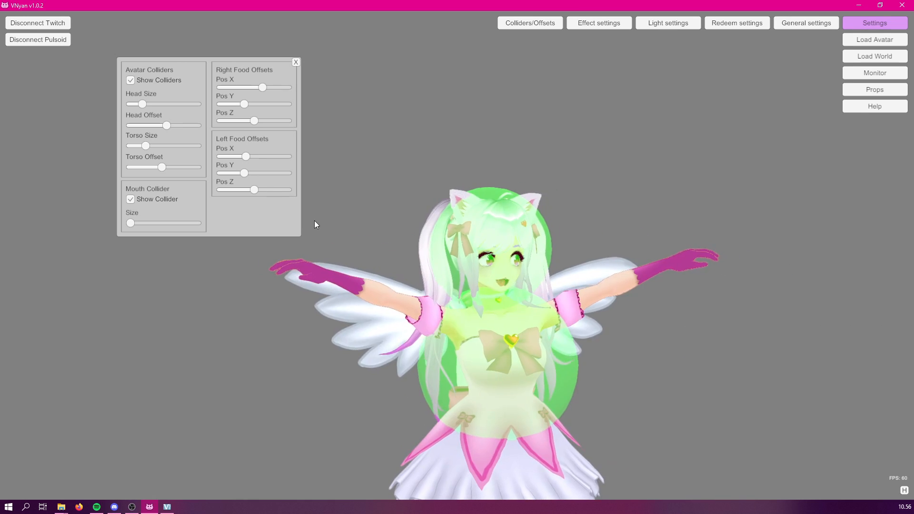
Hide the collider spheres, enlarge the mouth collider and close the colliders panel
left_click(130, 80)
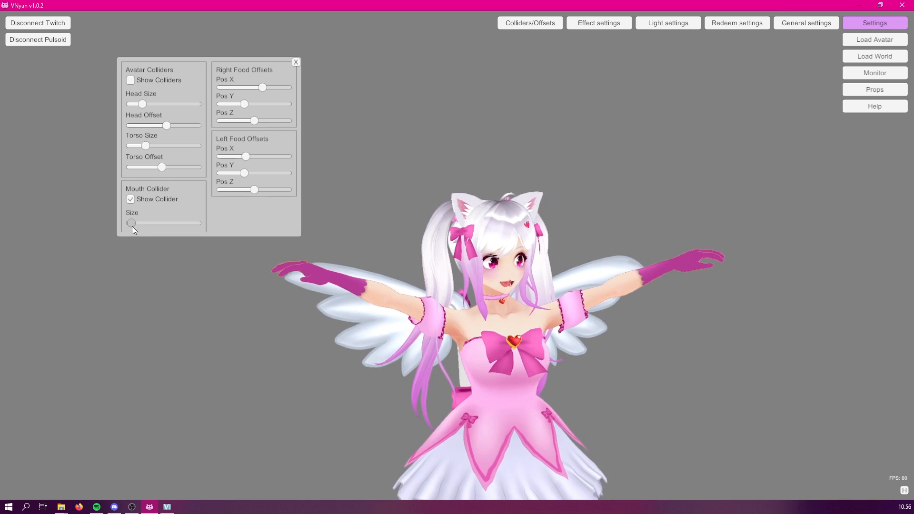
left_click_drag(131, 223, 147, 222)
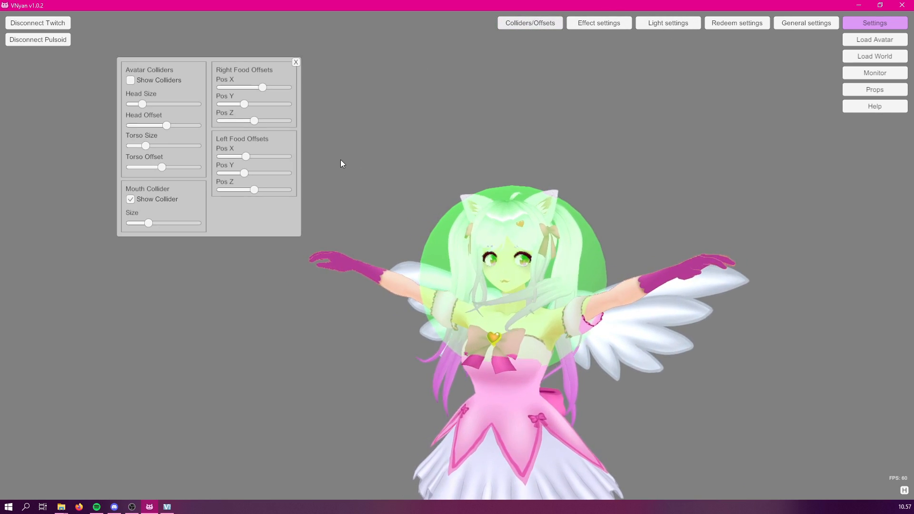
left_click(295, 62)
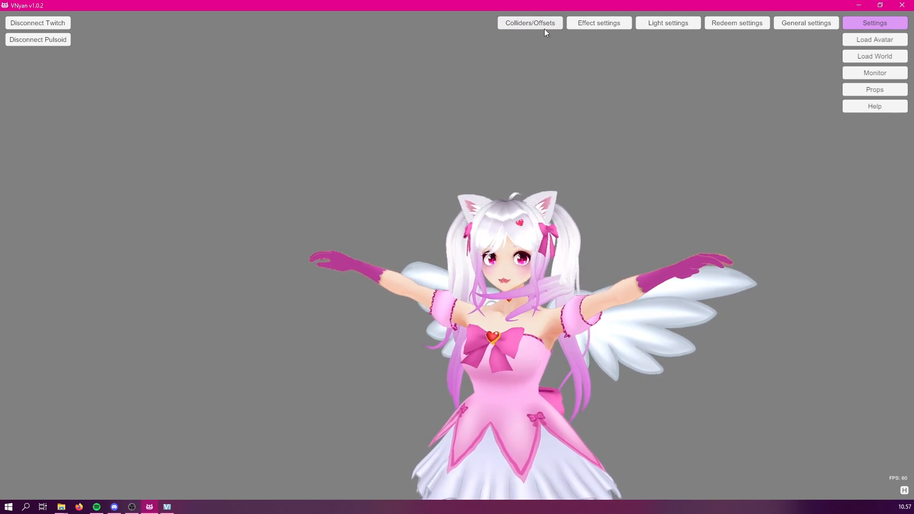
left_click(668, 23)
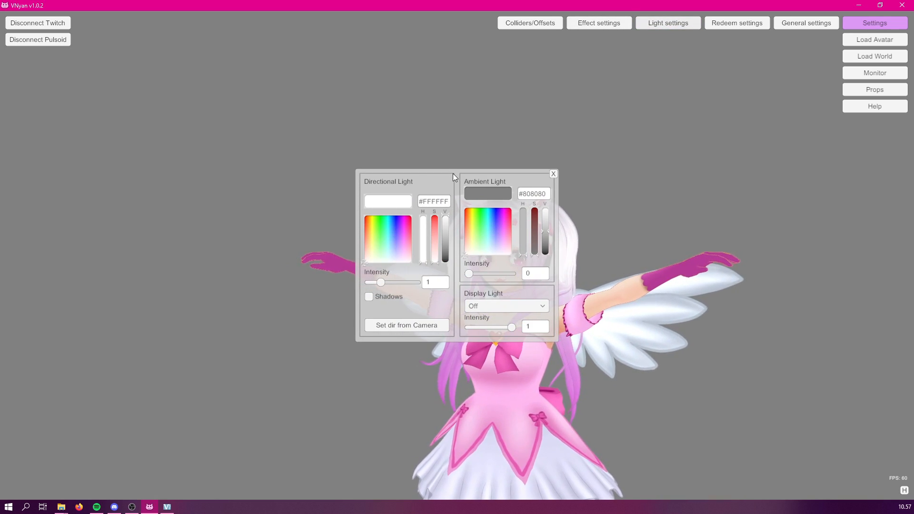
left_click_drag(455, 177, 259, 77)
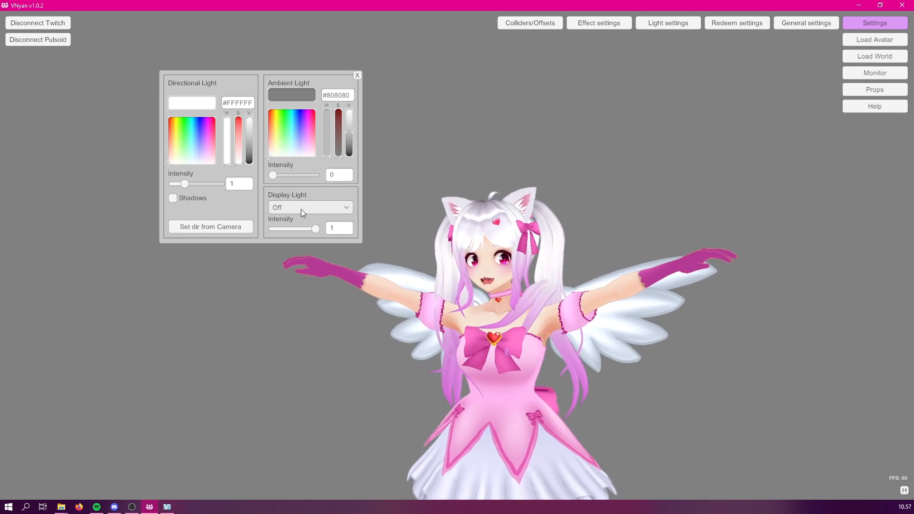
left_click(310, 207)
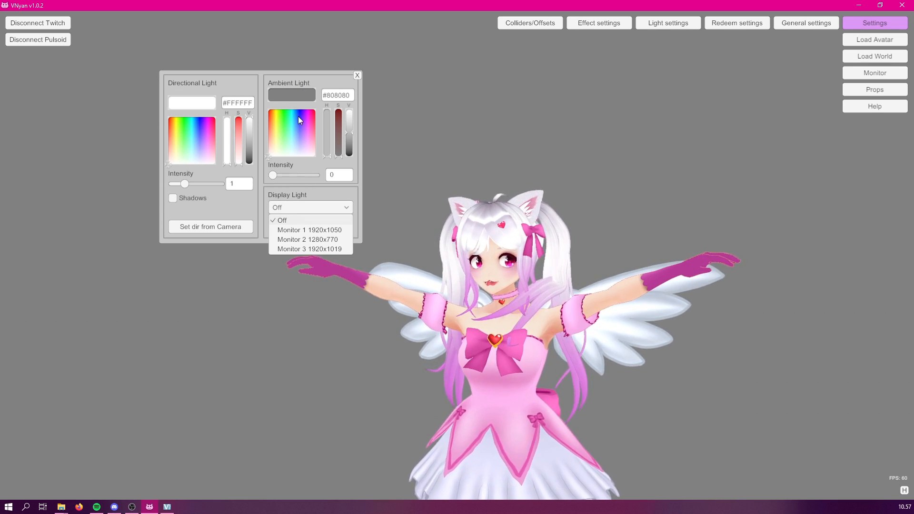
left_click(357, 75)
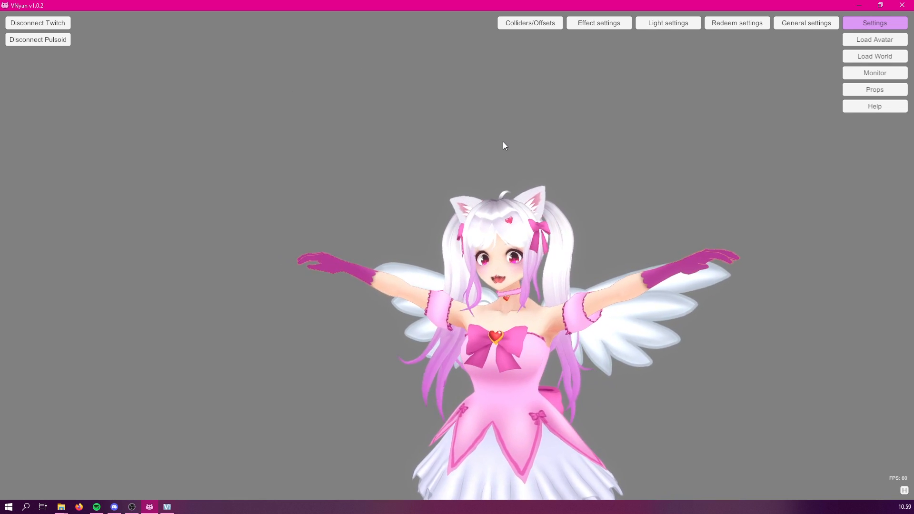
mouse_move(501, 142)
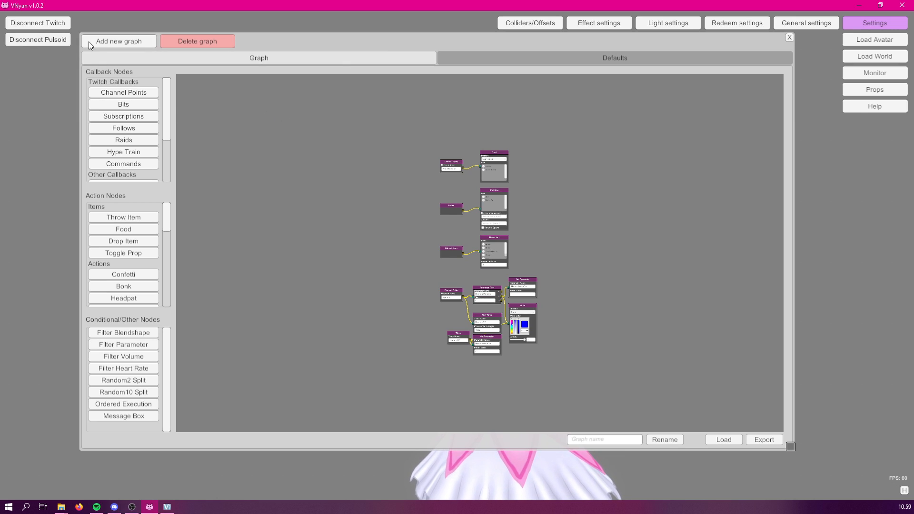
mouse_move(218, 36)
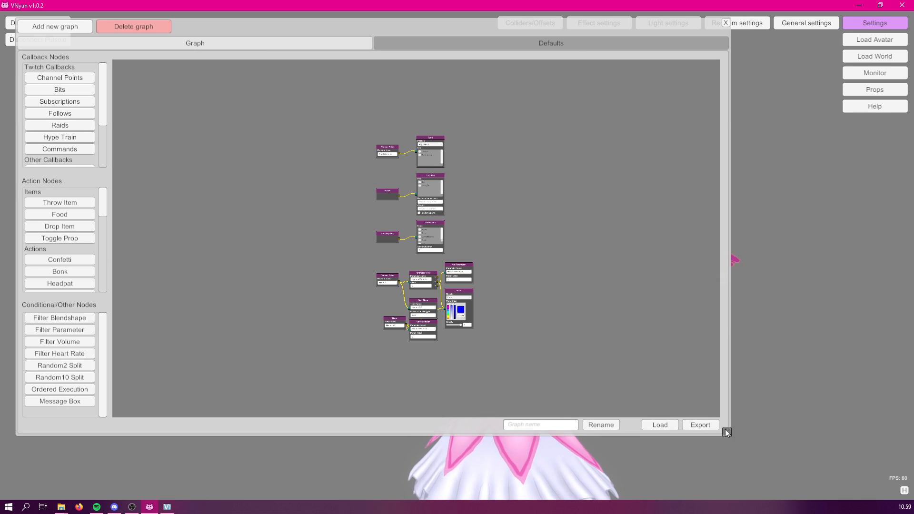
mouse_move(731, 451)
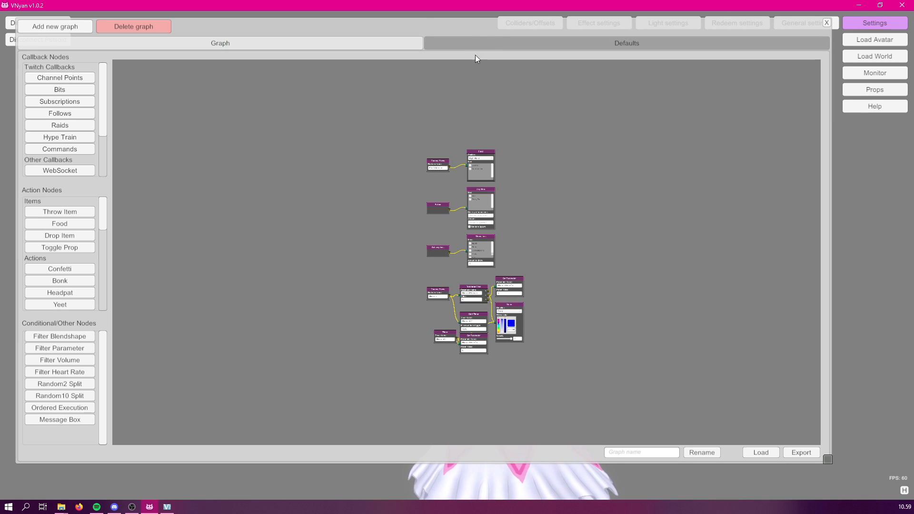
Create a new graph renamed 'Test' with a Channel Points node added
left_click(55, 27)
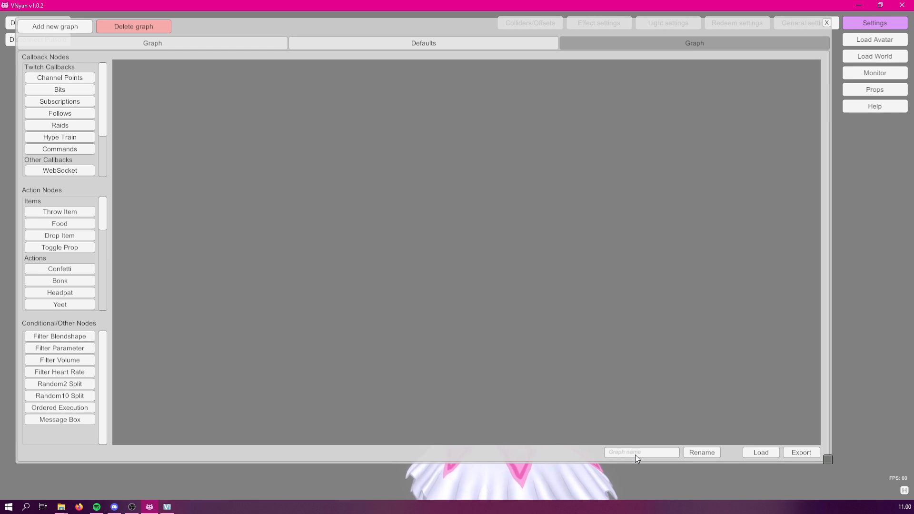
type("Test")
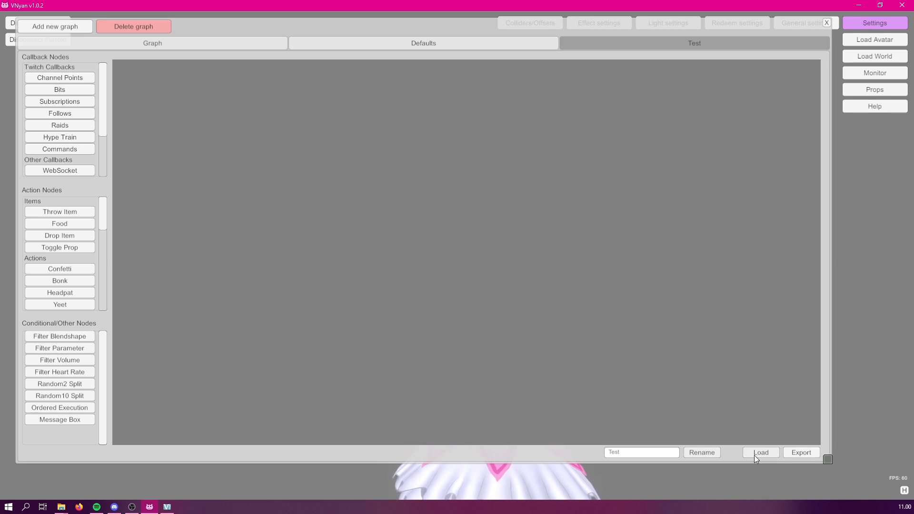
mouse_move(796, 421)
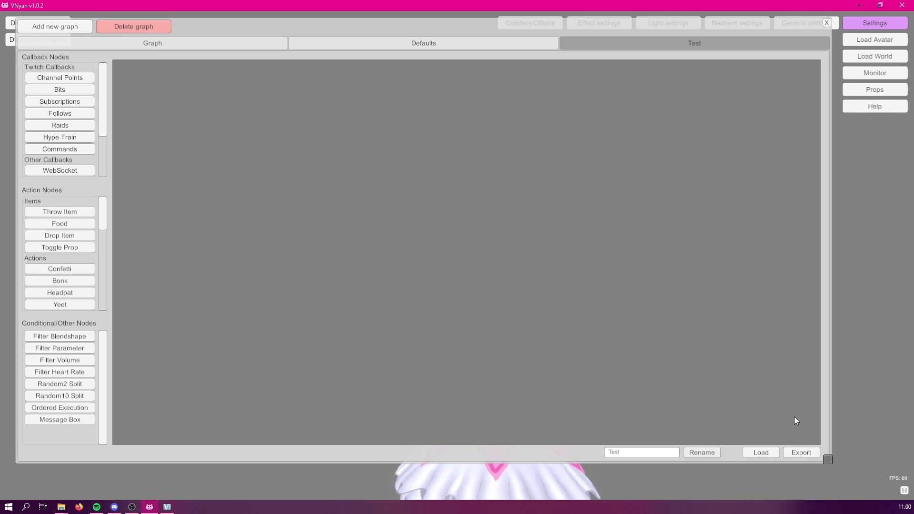
left_click(422, 42)
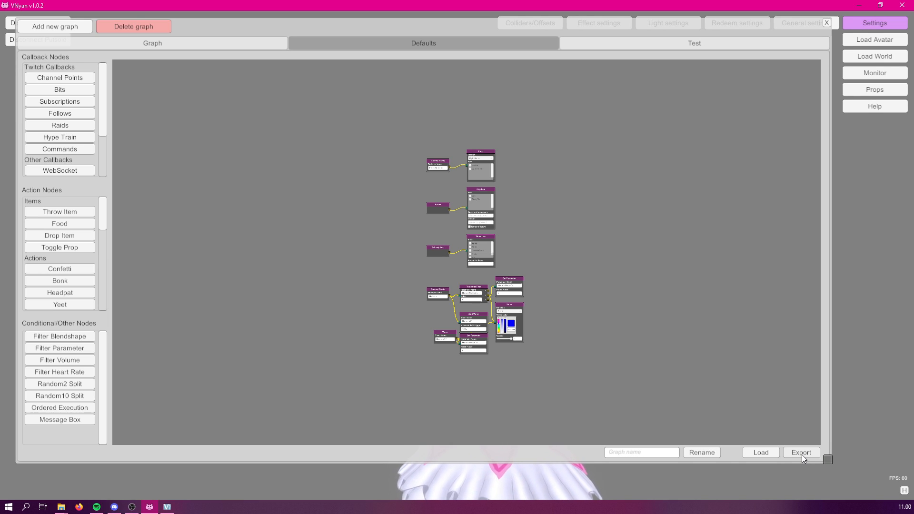
left_click(694, 43)
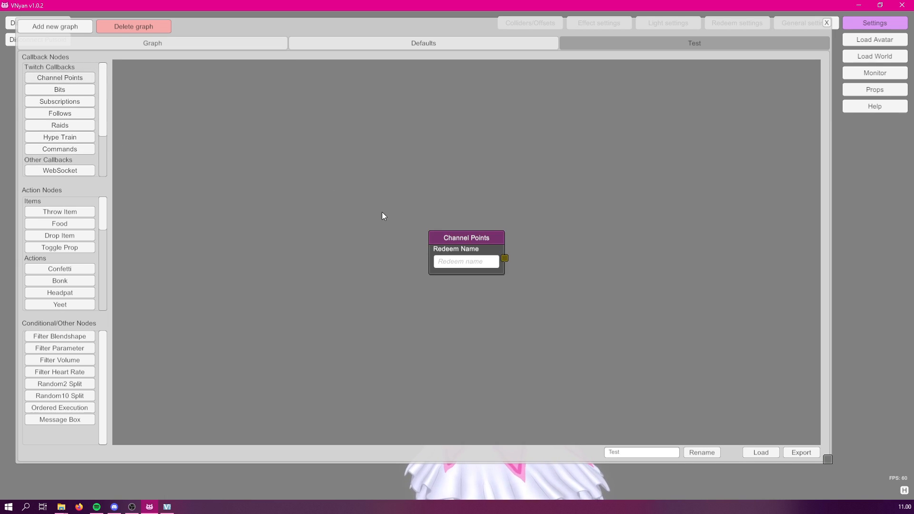
left_click_drag(466, 237, 179, 96)
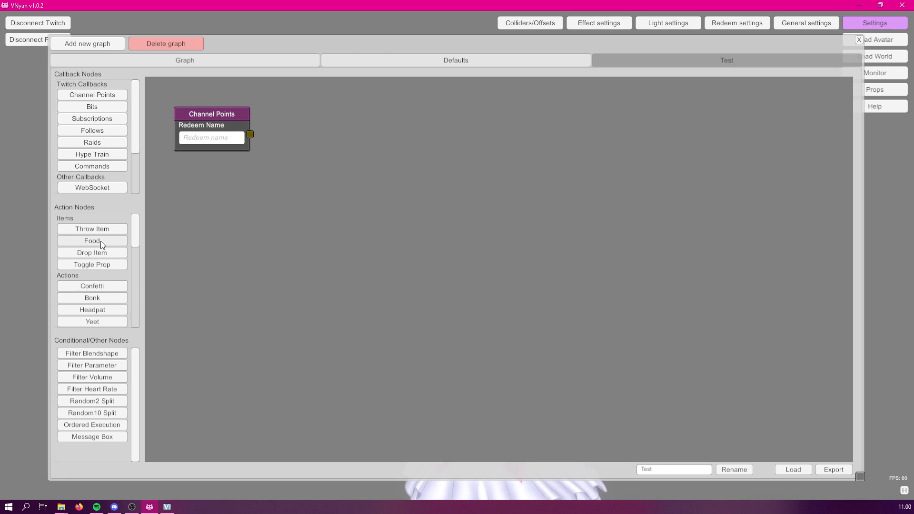
scroll("down", 3)
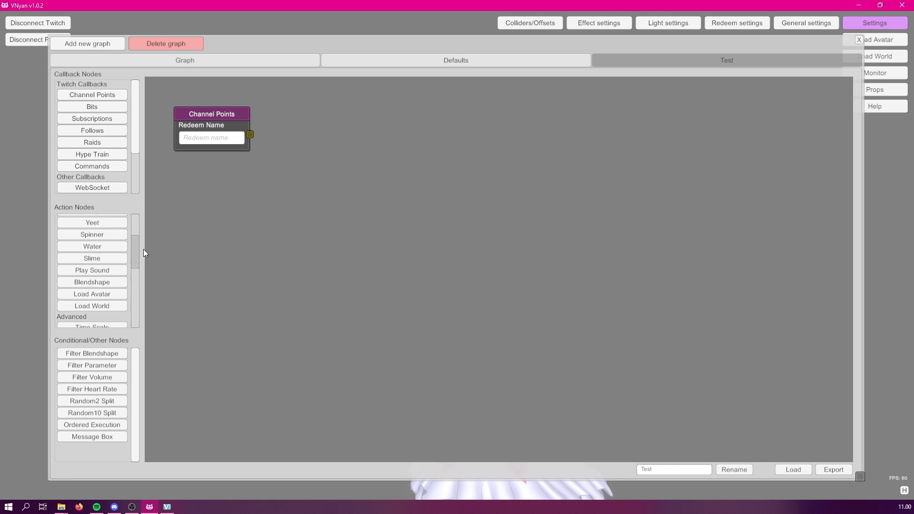
scroll("down", 3)
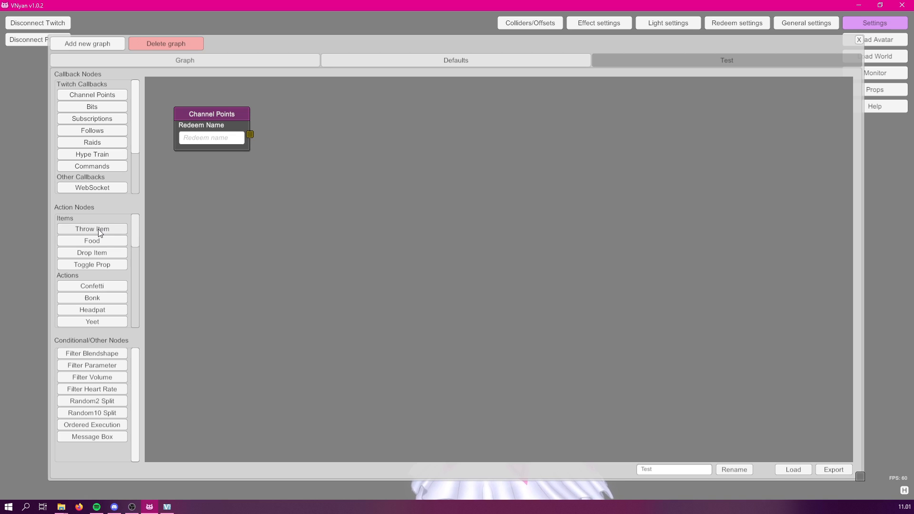
scroll("down", 3)
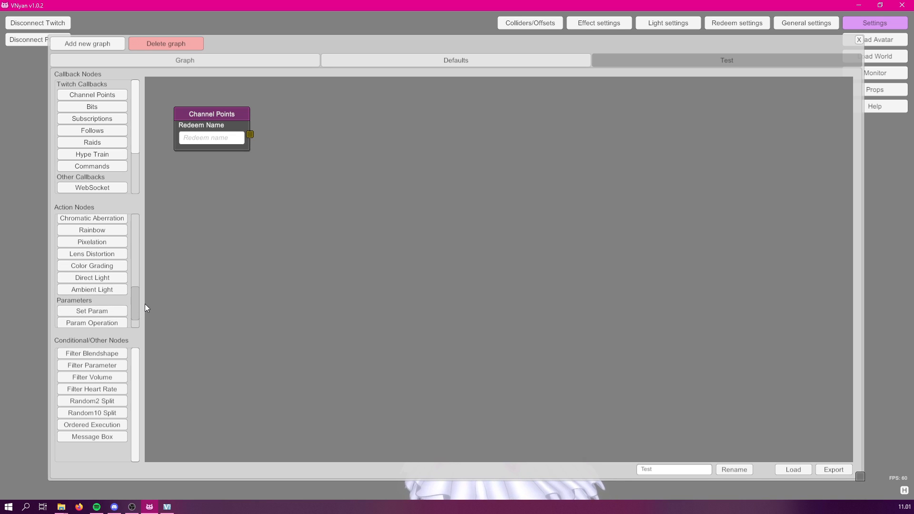
scroll("down", 3)
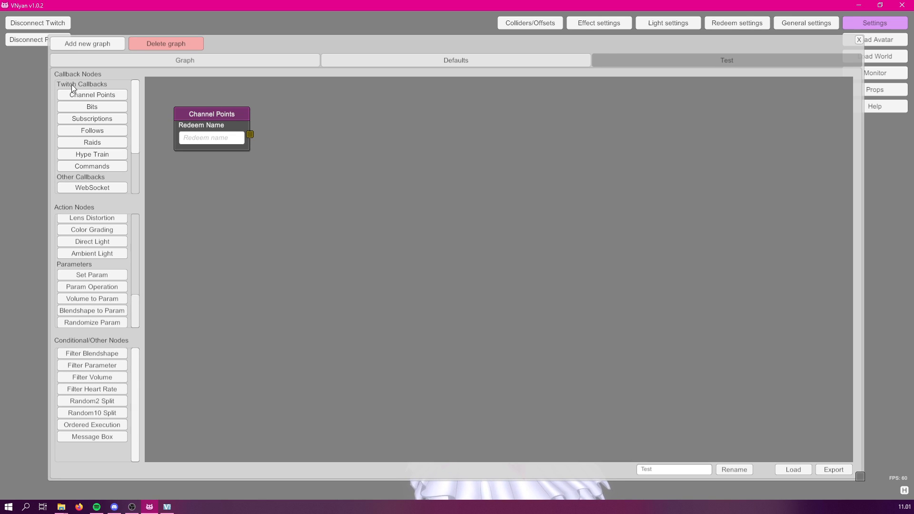
mouse_move(80, 222)
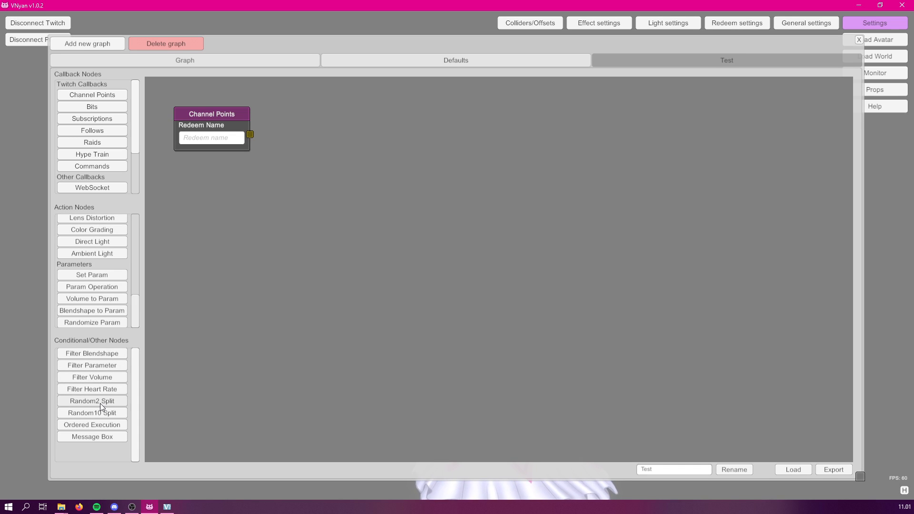
left_click(92, 400)
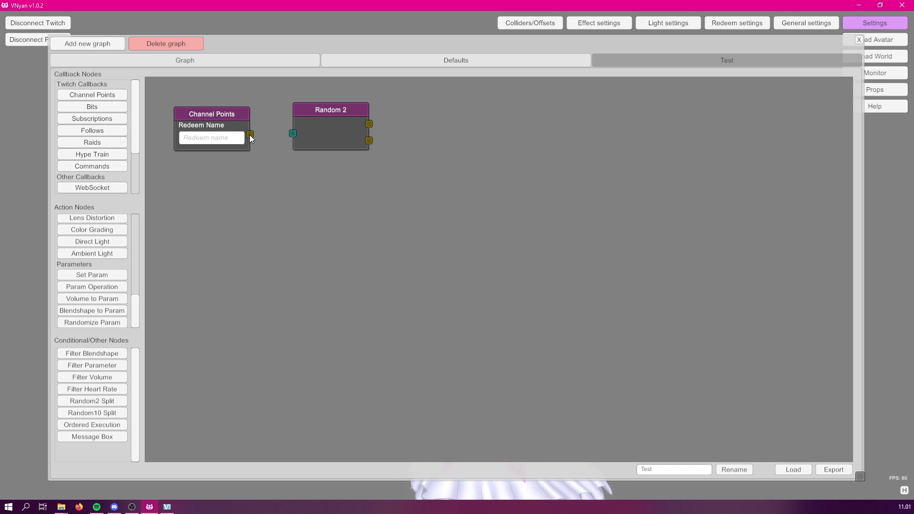
left_click_drag(251, 134, 292, 133)
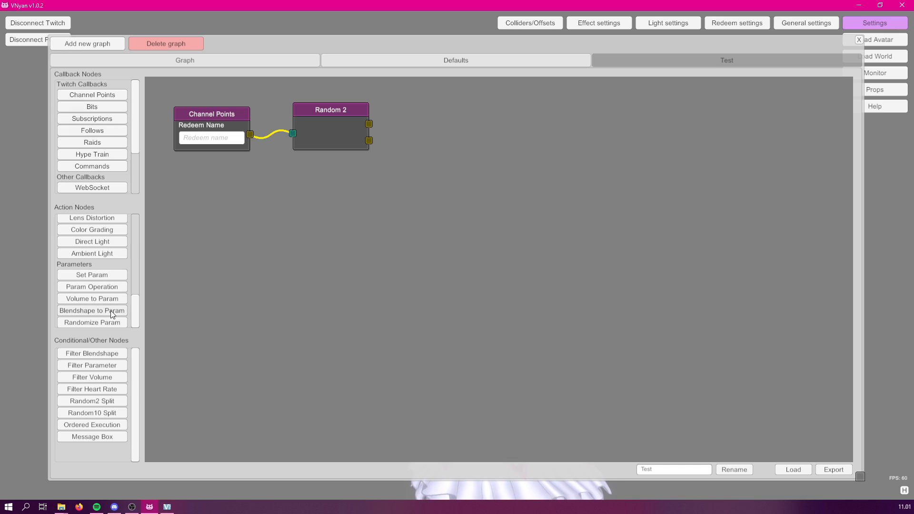
left_click_drag(331, 110, 343, 168)
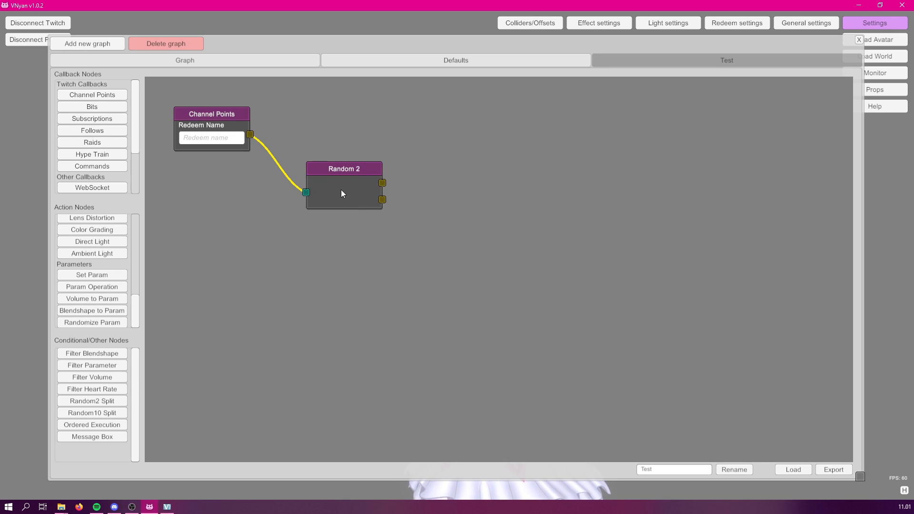
mouse_move(362, 161)
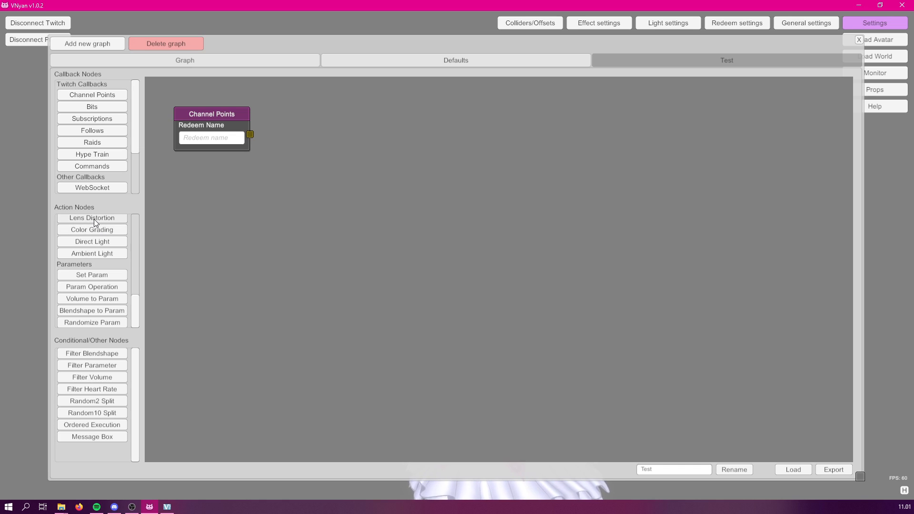
Add a Lens Distortion node and wire it from the Channel Points output
left_click(91, 218)
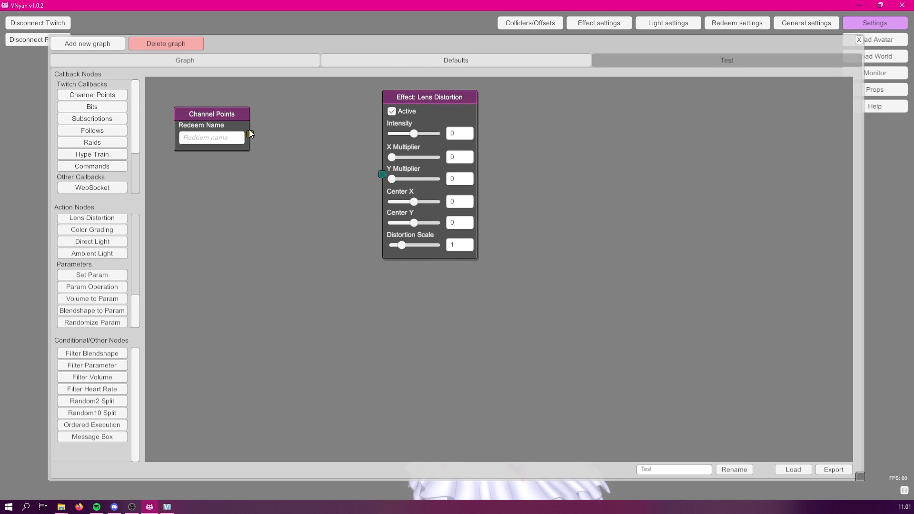
left_click_drag(251, 134, 275, 144)
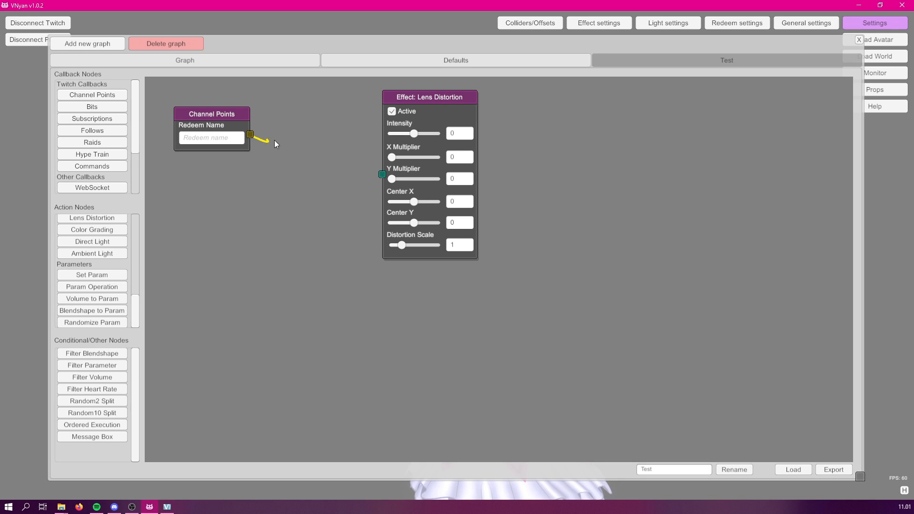
left_click_drag(250, 135, 381, 175)
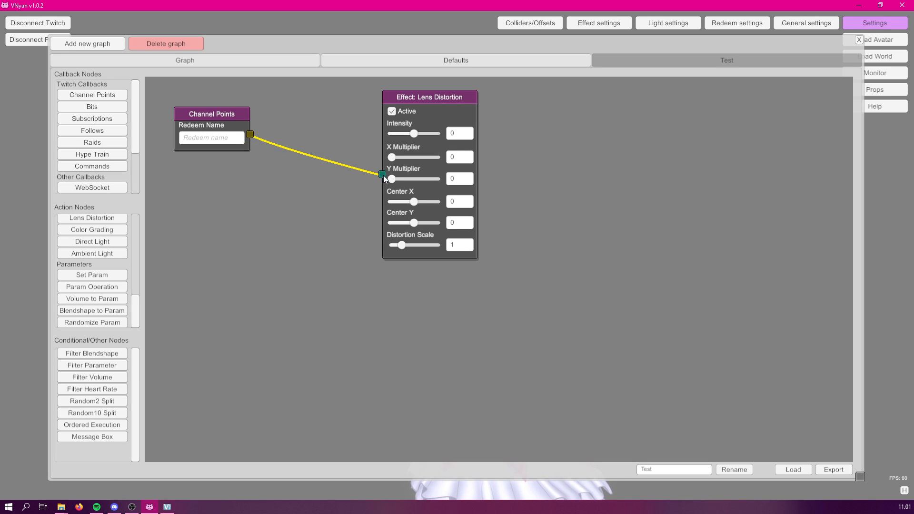
mouse_move(422, 105)
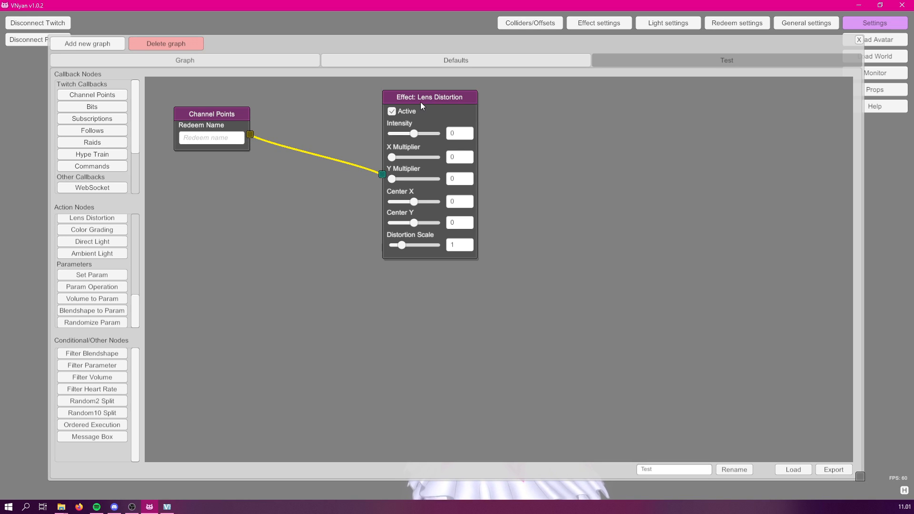
mouse_move(363, 189)
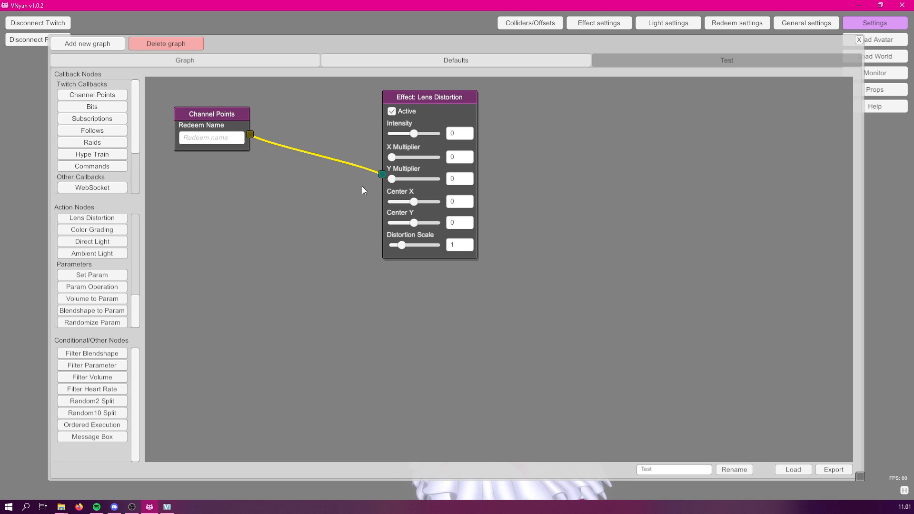
mouse_move(383, 176)
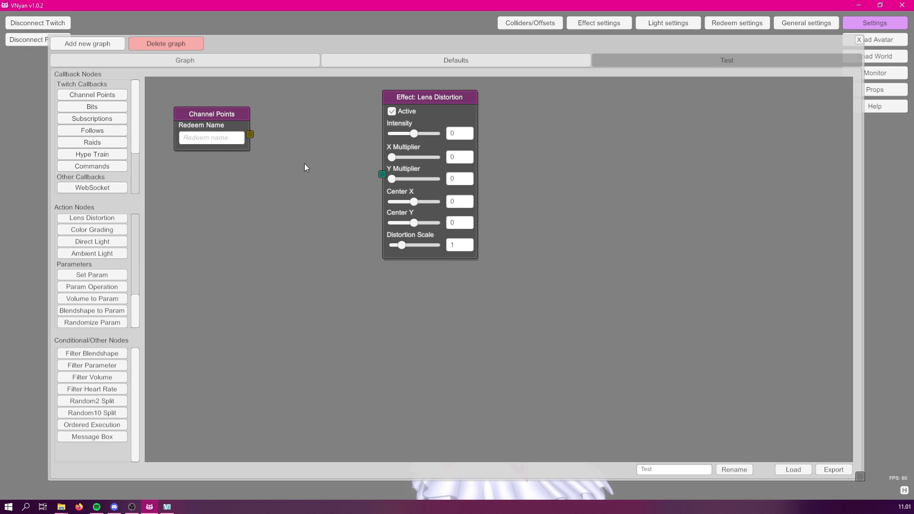
left_click_drag(251, 134, 382, 175)
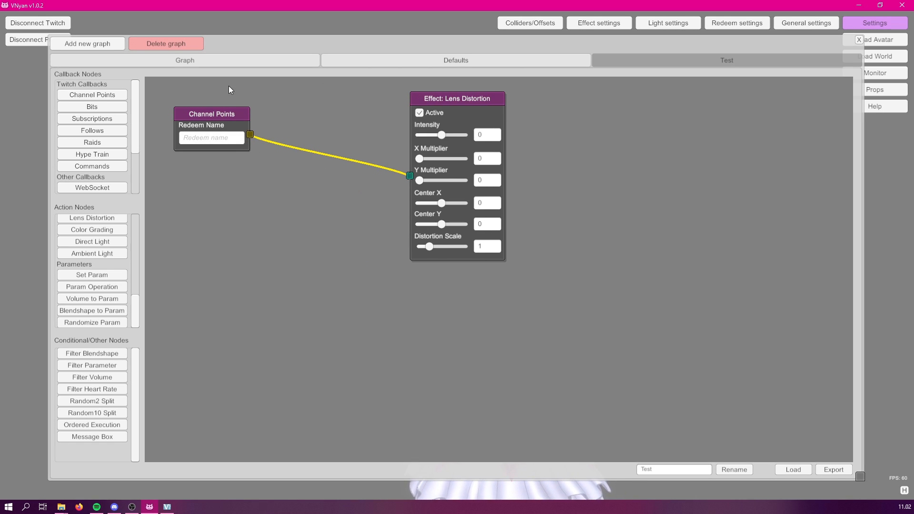
mouse_move(446, 103)
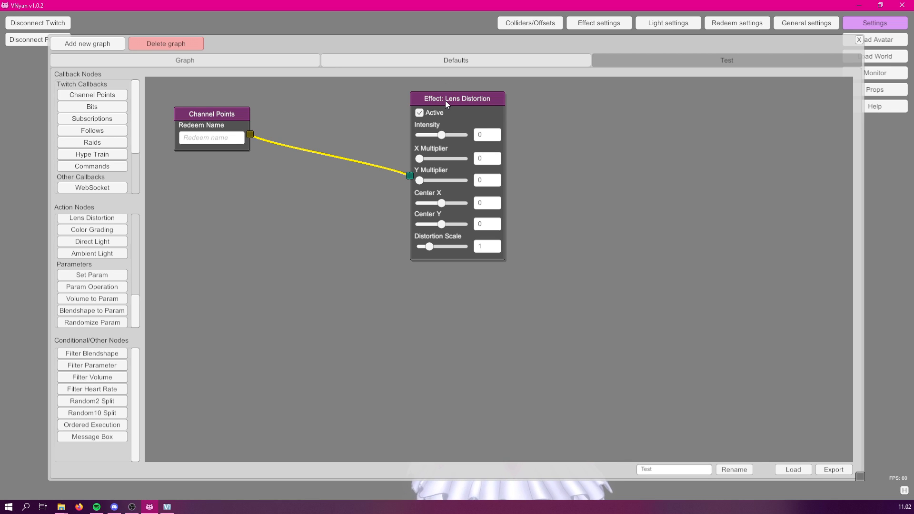
Use the node right-click options to remove the Lens Distortion and Channel Points nodes
right_click(447, 98)
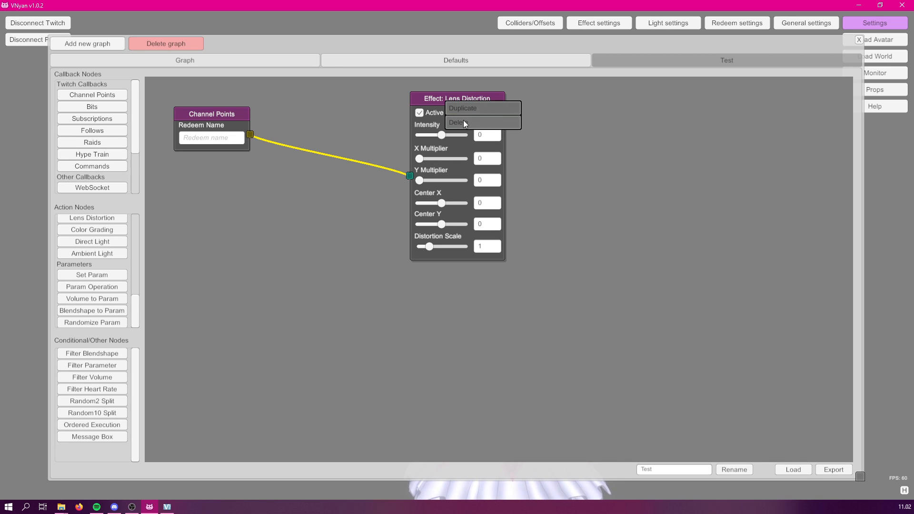
mouse_move(497, 118)
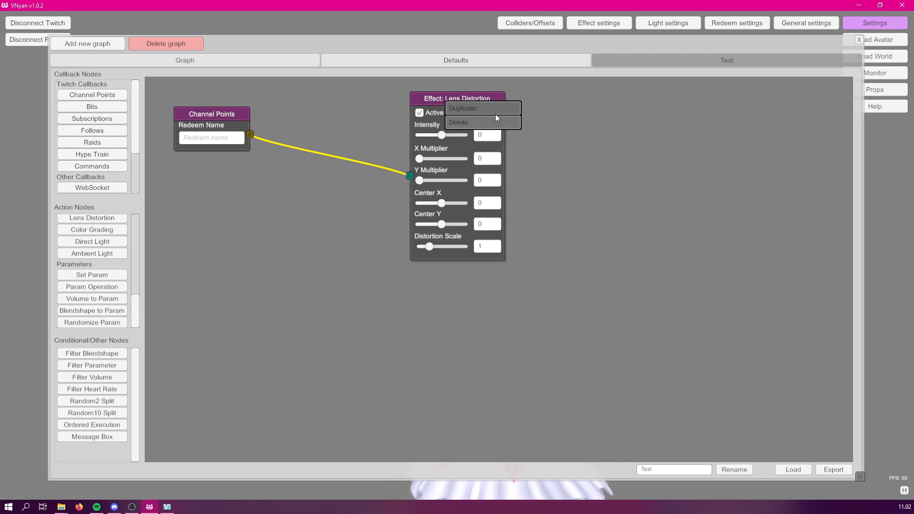
mouse_move(211, 122)
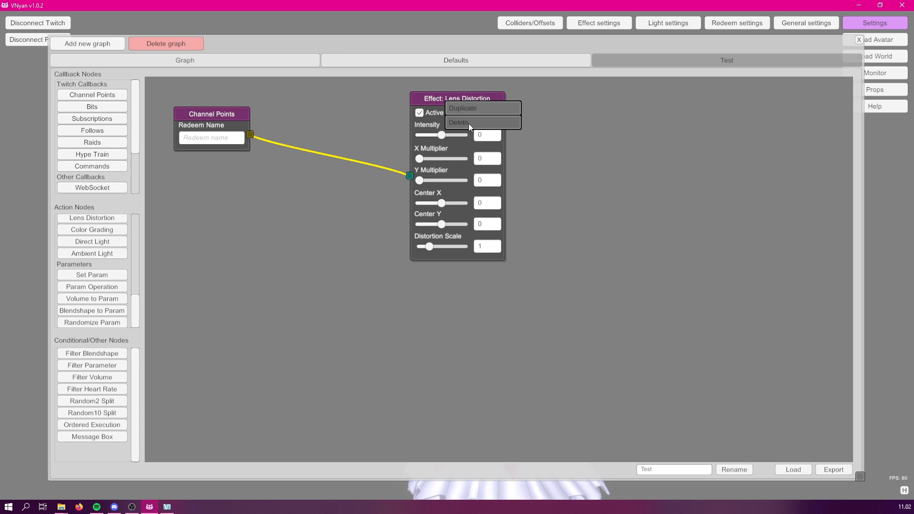
left_click(210, 115)
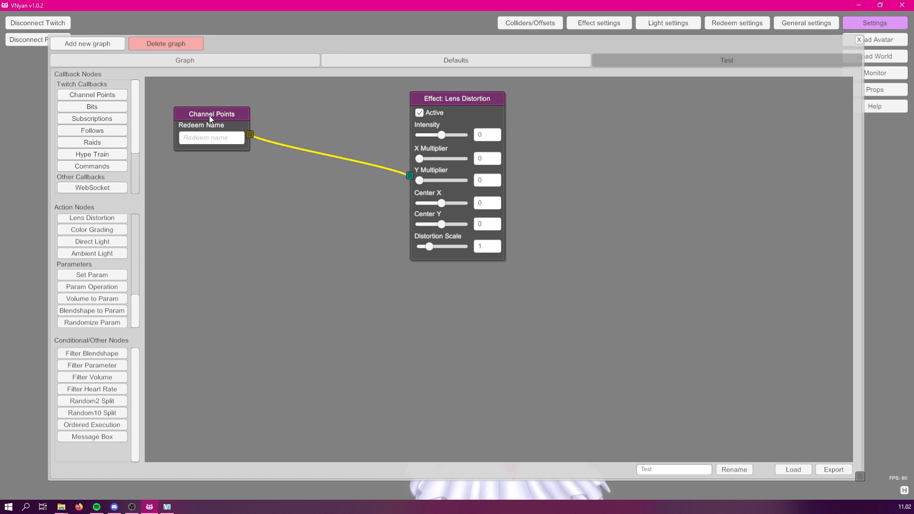
right_click(212, 114)
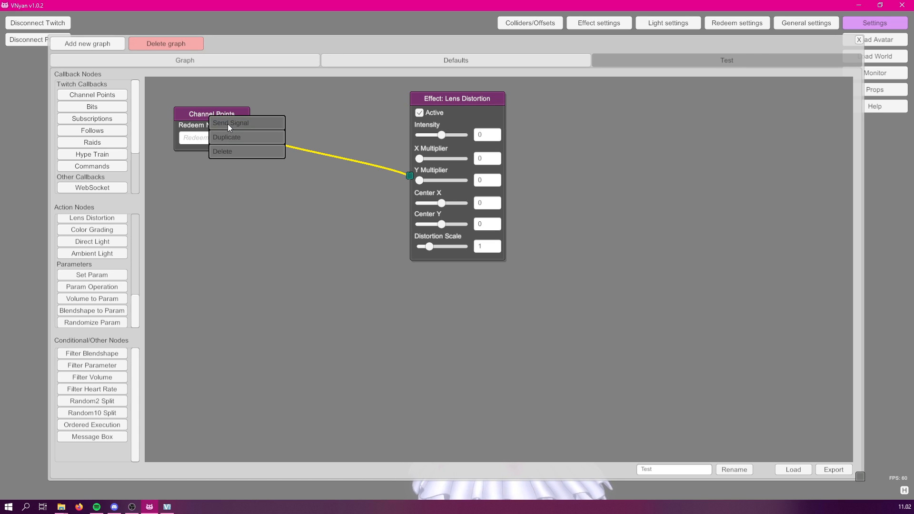
mouse_move(205, 105)
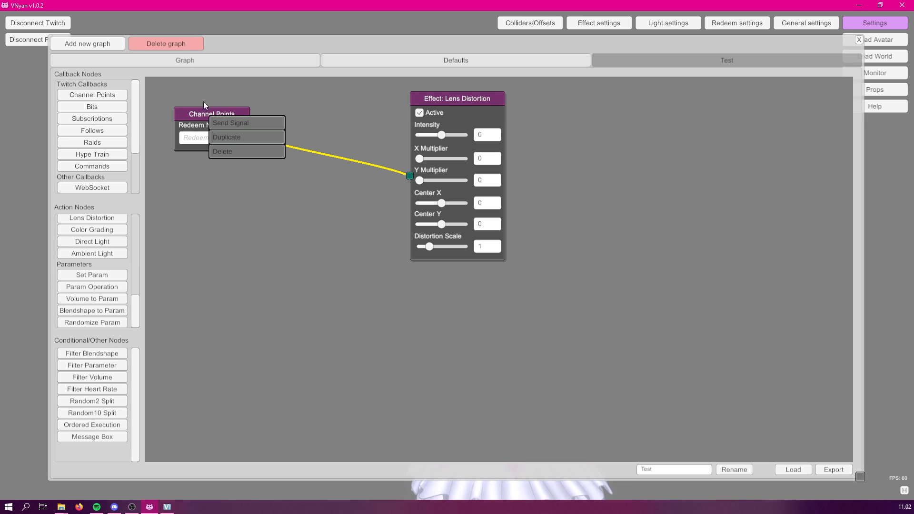
mouse_move(270, 91)
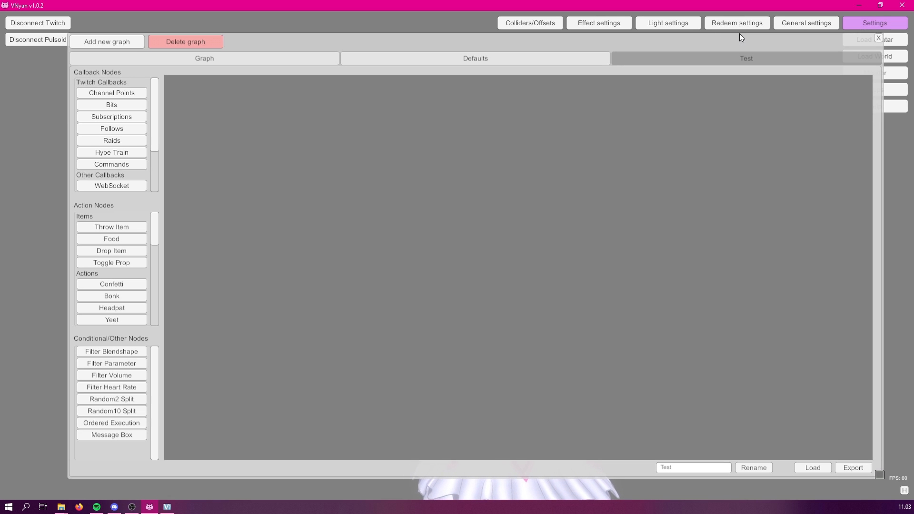
mouse_move(671, 38)
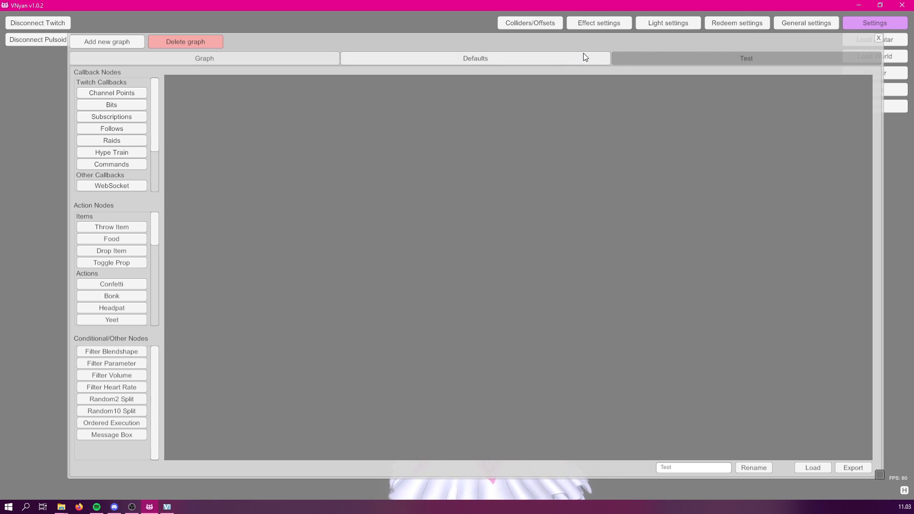
Close the node graph editor to show the avatar unobstructed
left_click(873, 22)
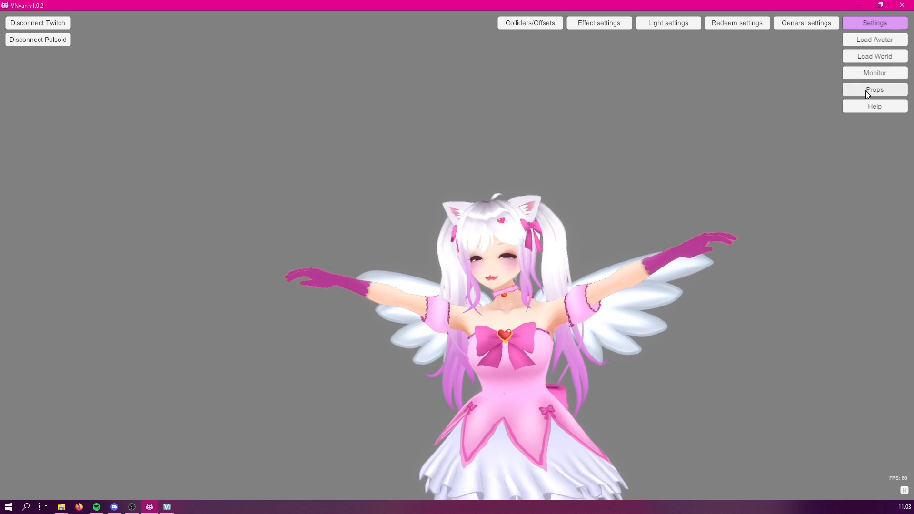
Add cookie_base.png as a prop linked to the Head bone with Z scale reduced to 0.66
left_click(874, 90)
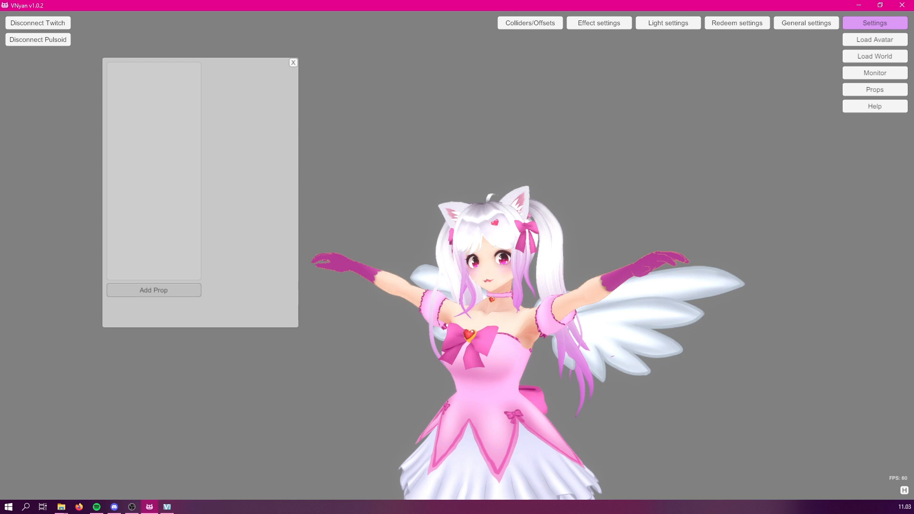
left_click(153, 289)
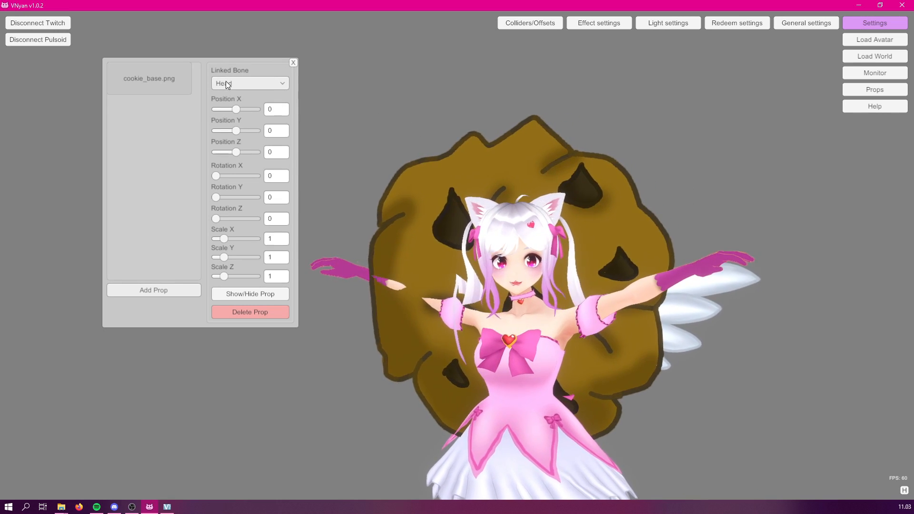
left_click(249, 83)
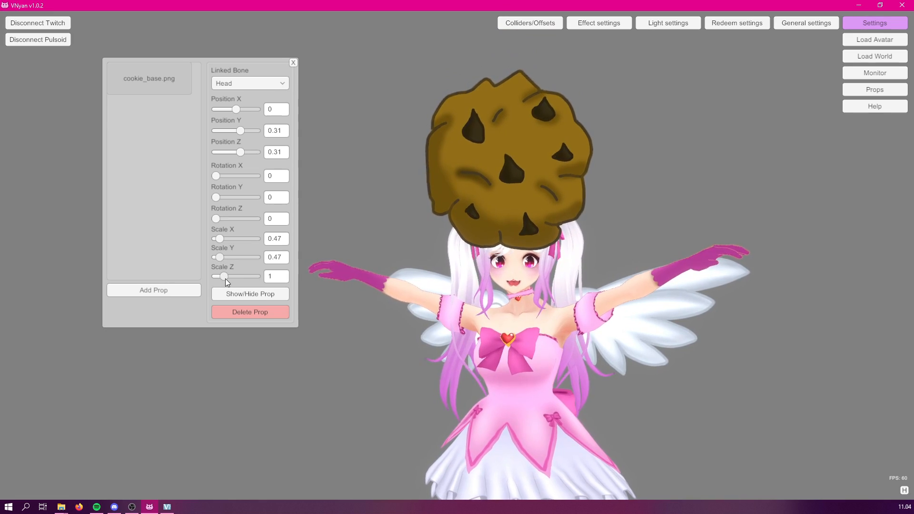
left_click_drag(239, 276, 222, 276)
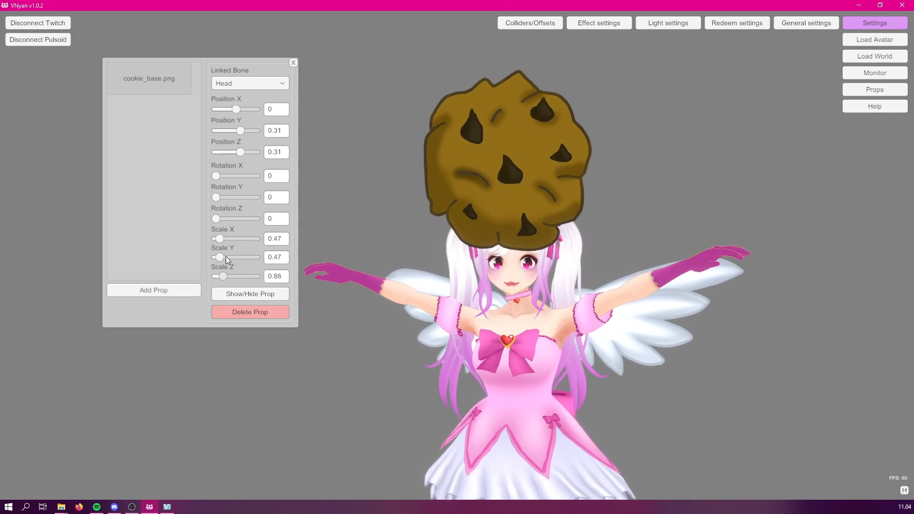